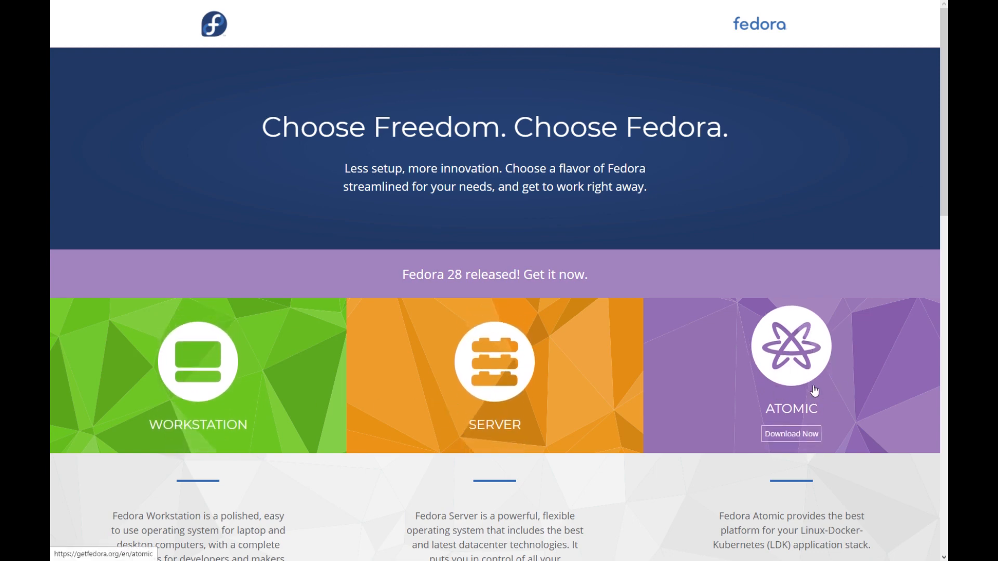
mouse_move(198, 424)
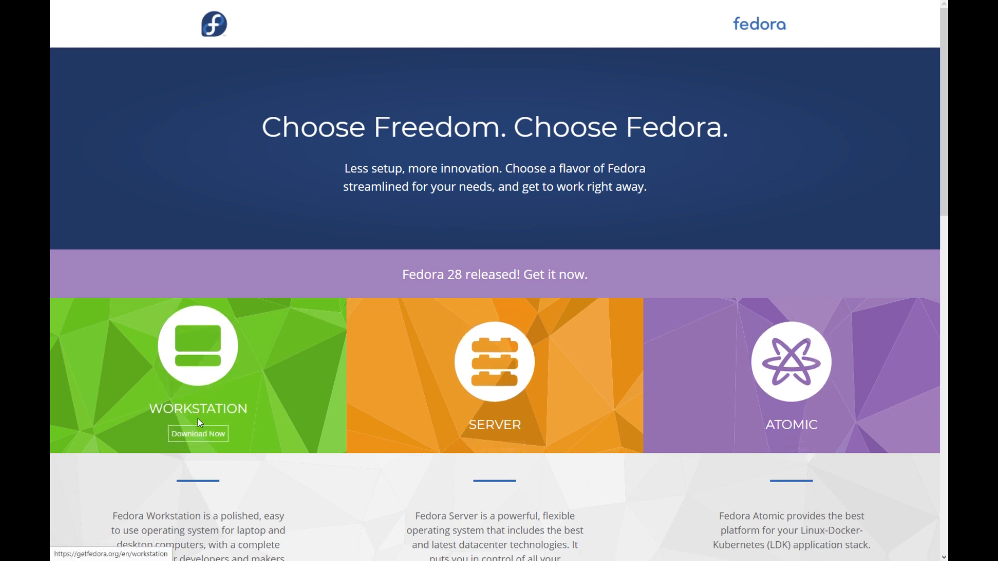
From the Workstation page, download Fedora Media Writer for Windows and show all platform downloads.
left_click(198, 433)
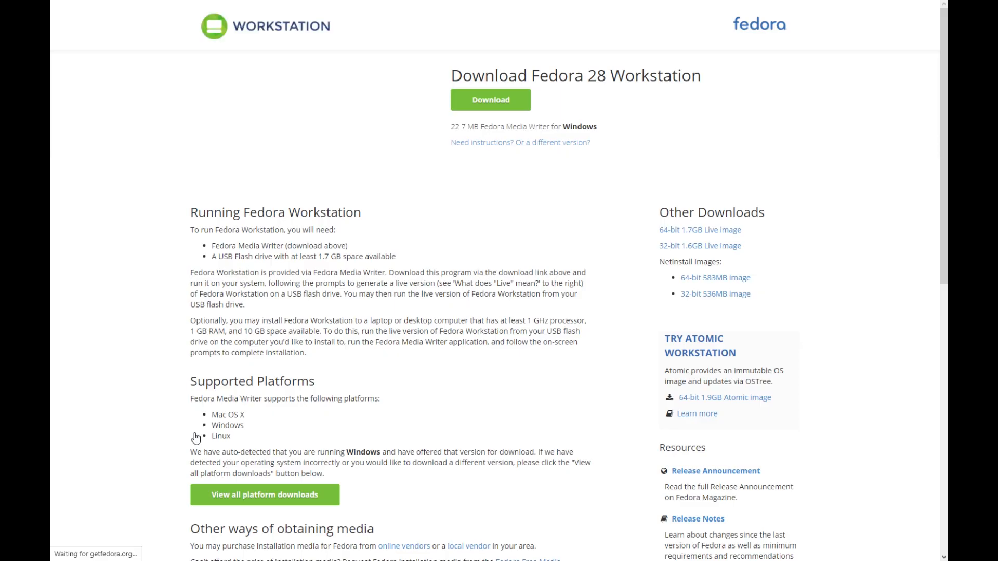
left_click(490, 101)
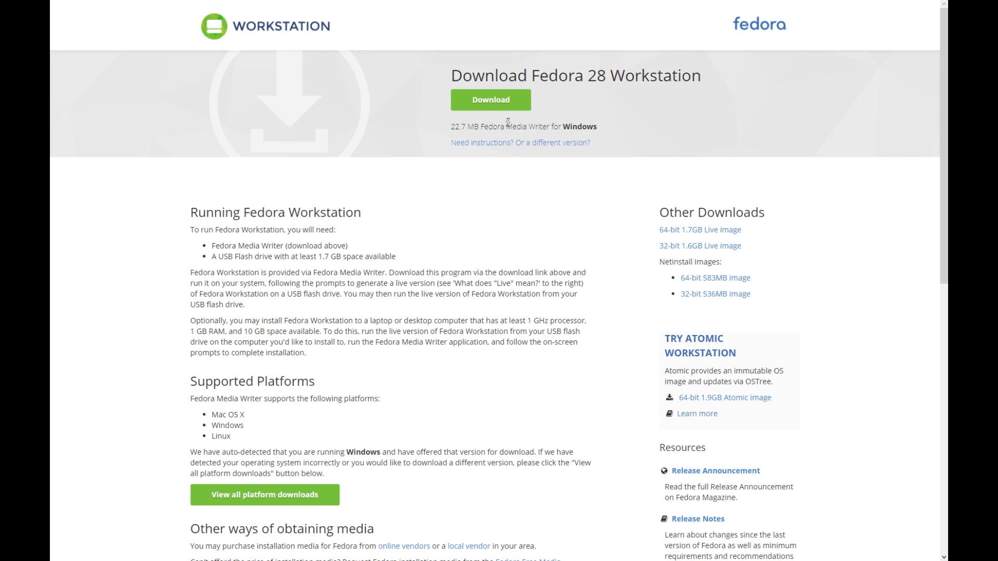
mouse_move(566, 130)
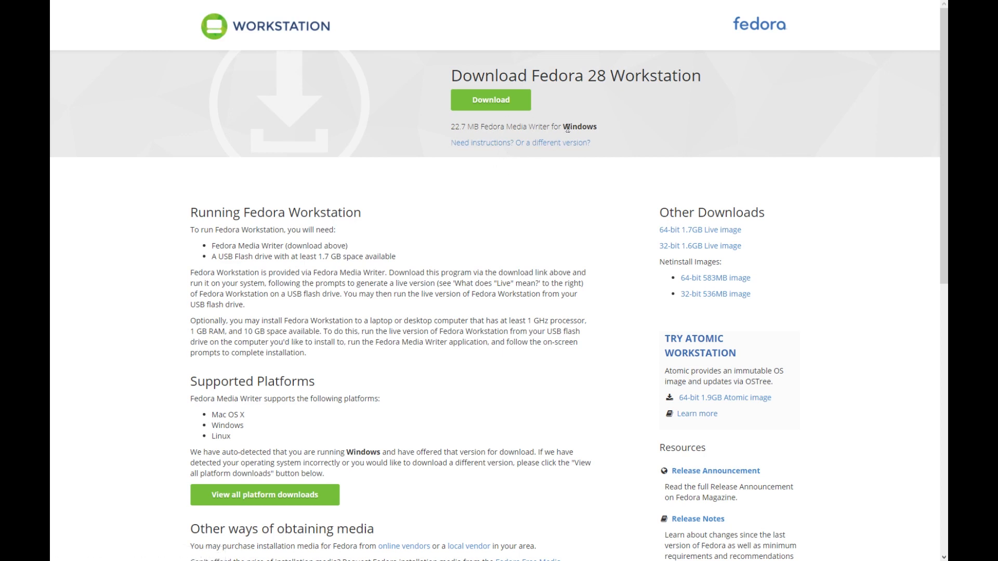
mouse_move(405, 244)
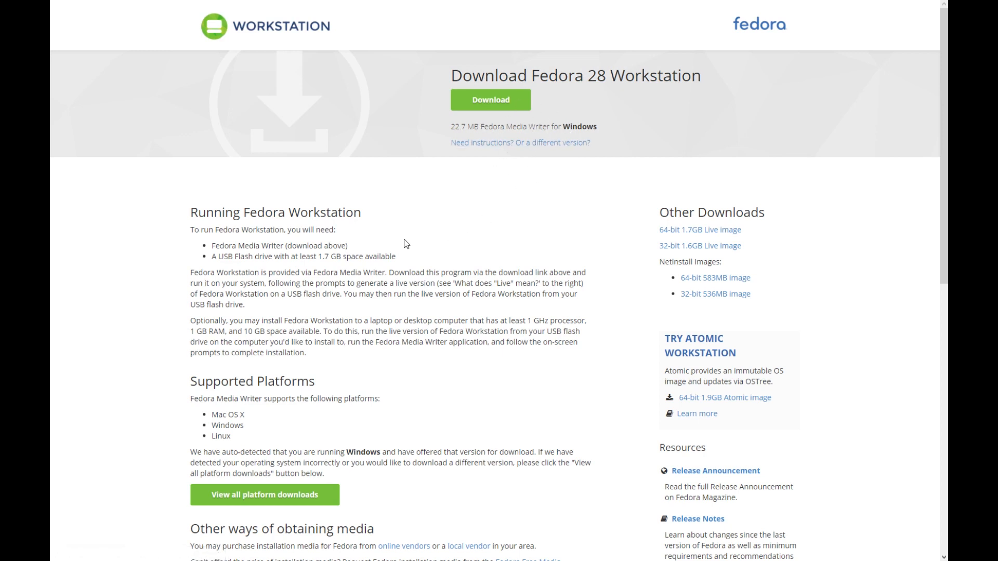
scroll("down", 3)
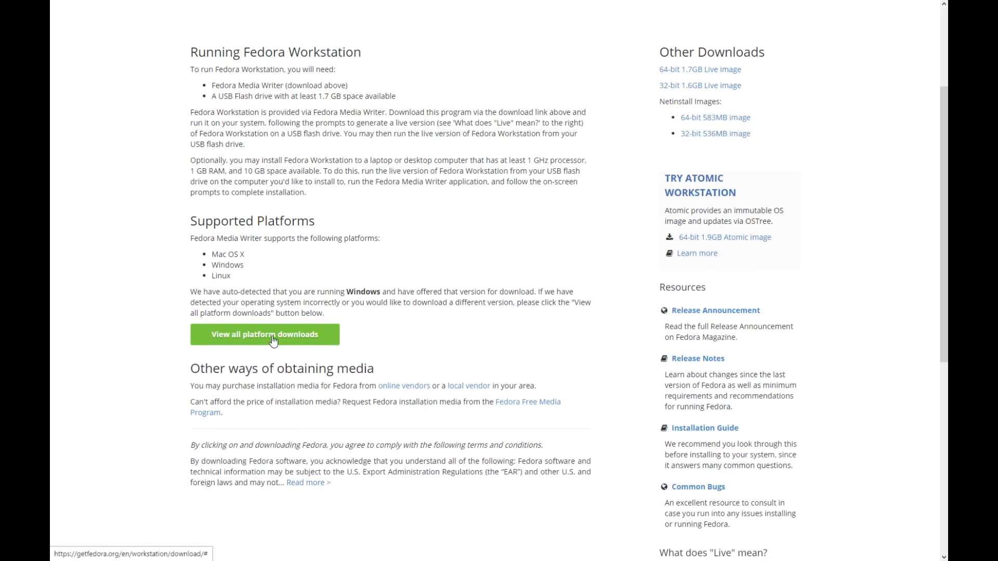
left_click(264, 334)
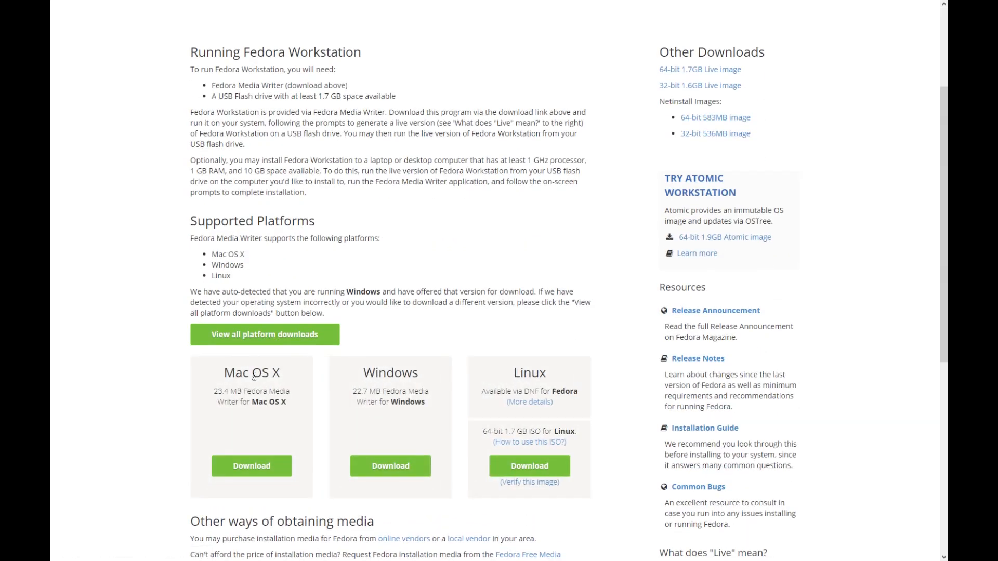
scroll("up", 3)
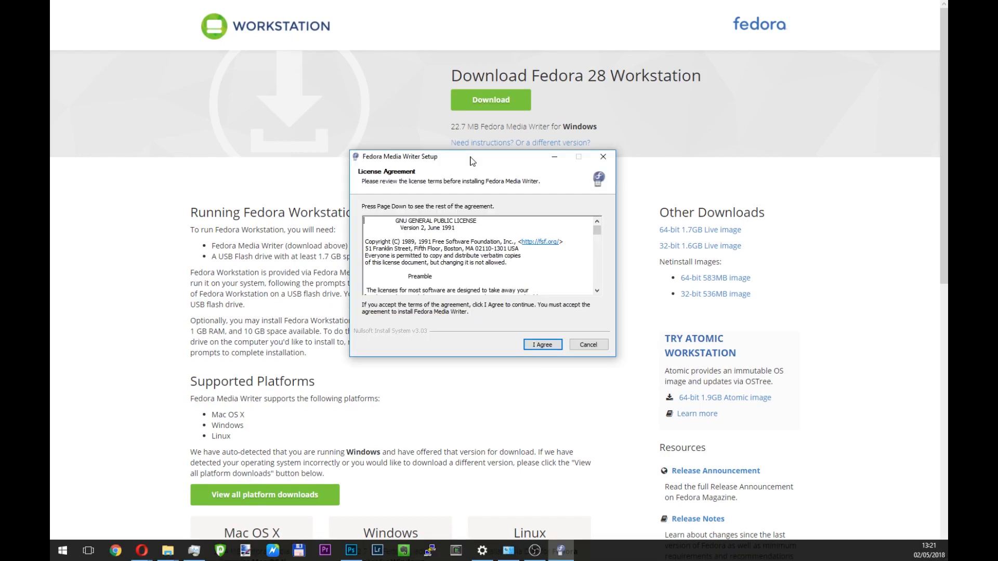
Accept the license, install to the default folder and launch Fedora Media Writer on finish.
left_click(542, 344)
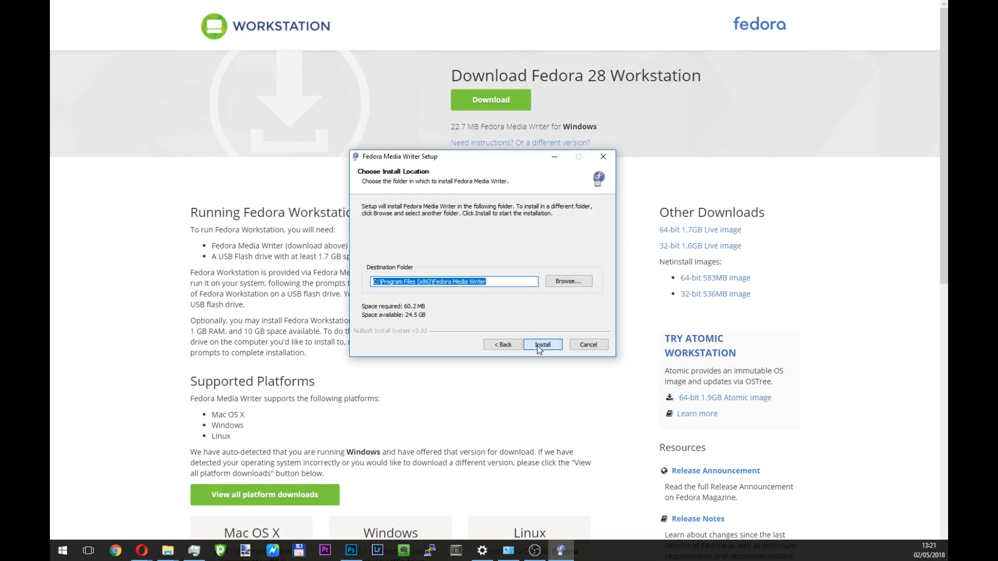
left_click(542, 344)
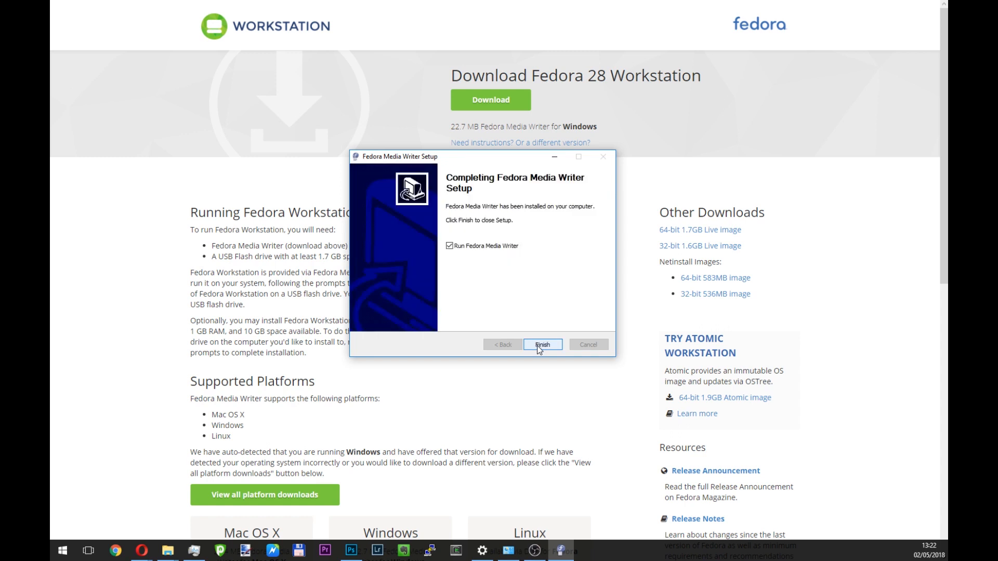
left_click(541, 348)
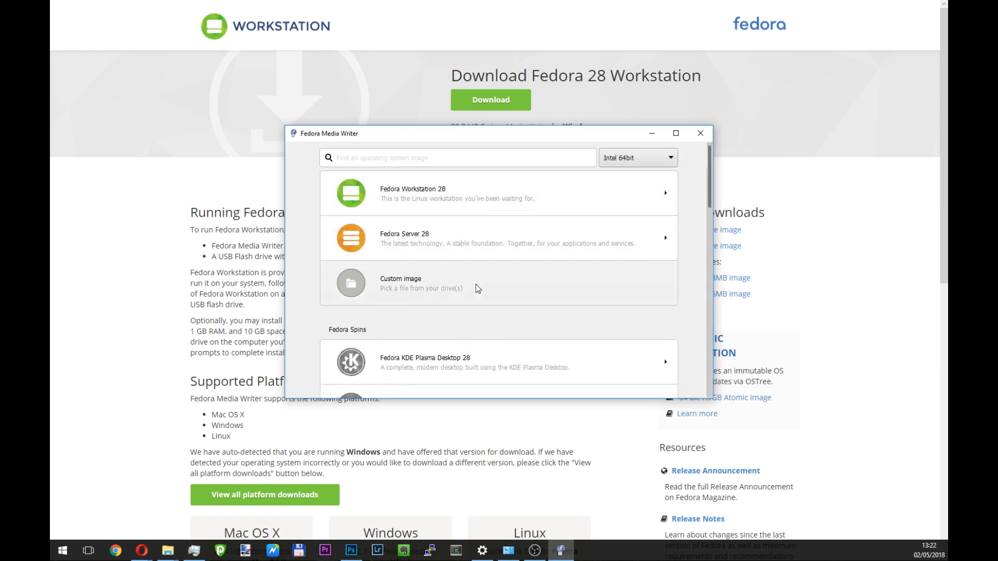
Browse the image list and keep Intel 64bit as the target architecture.
scroll("down", 3)
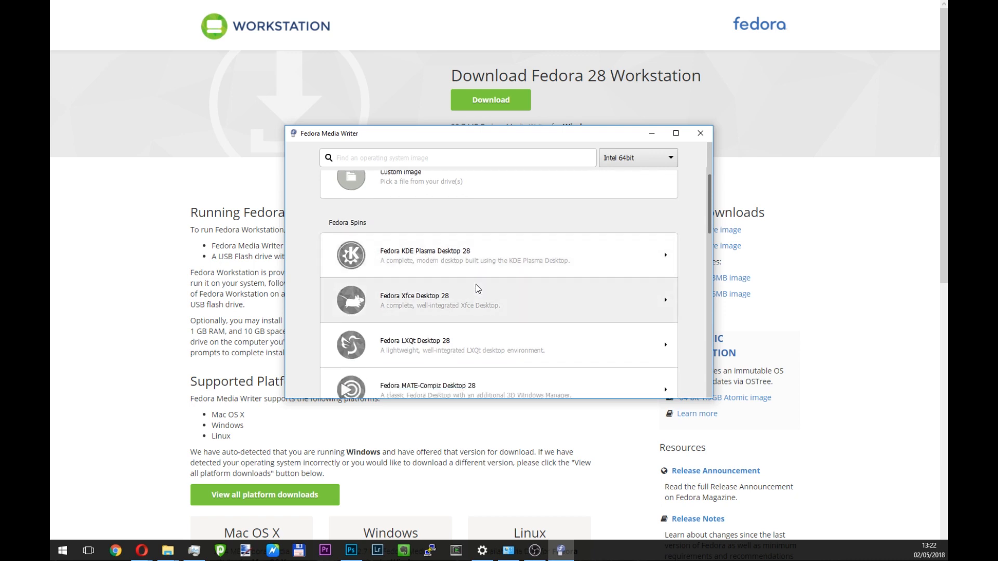
scroll("down", 3)
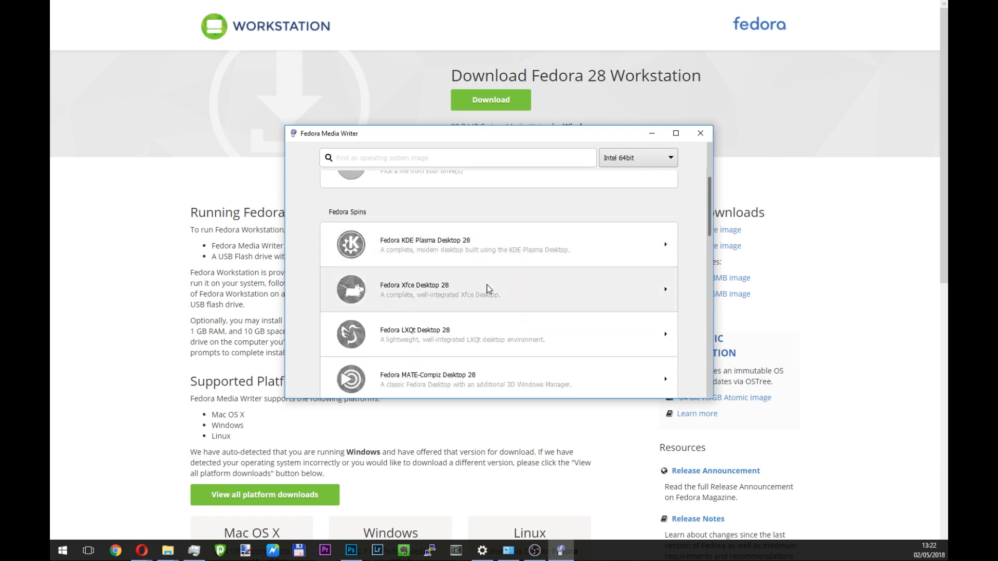
mouse_move(437, 249)
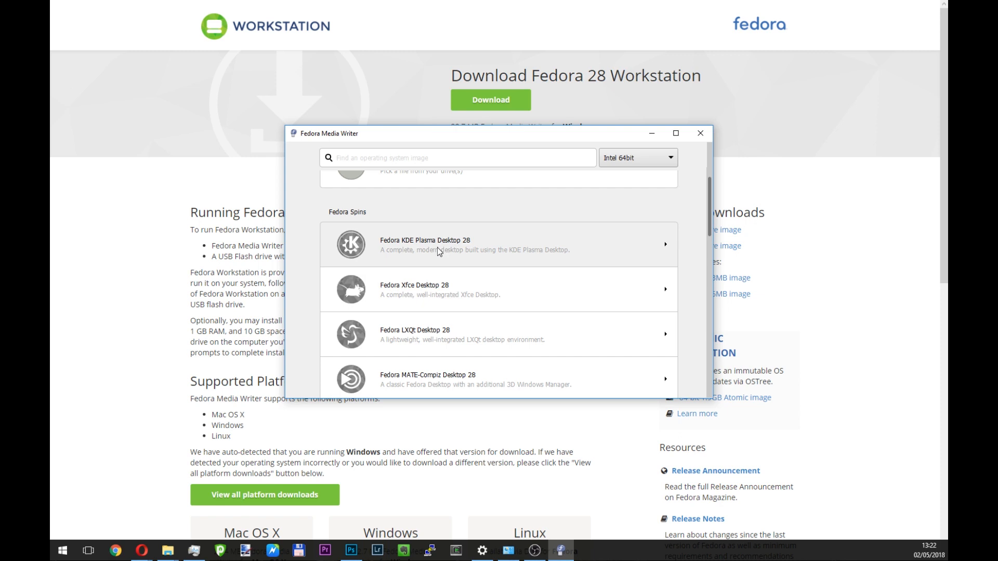
scroll("down", 3)
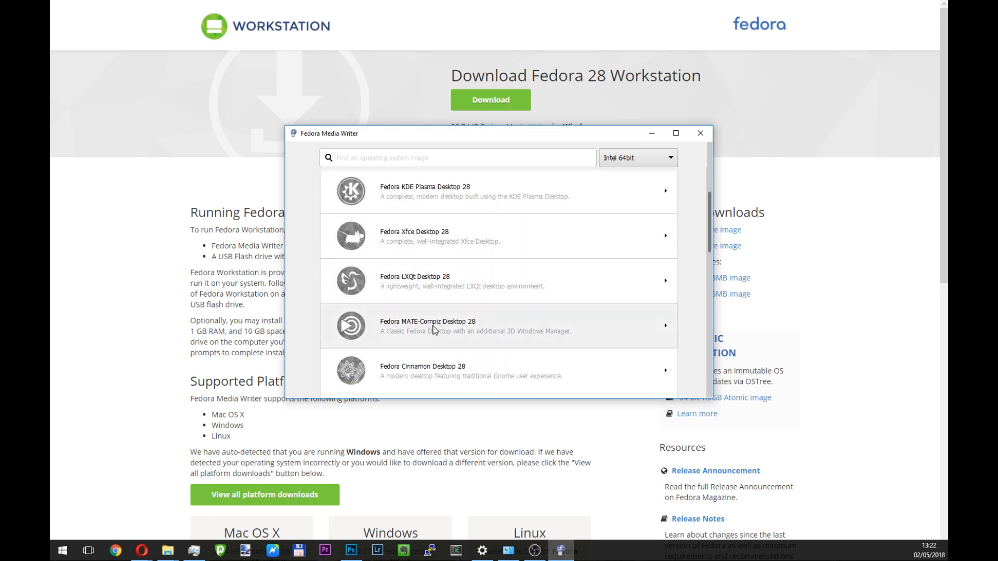
scroll("down", 3)
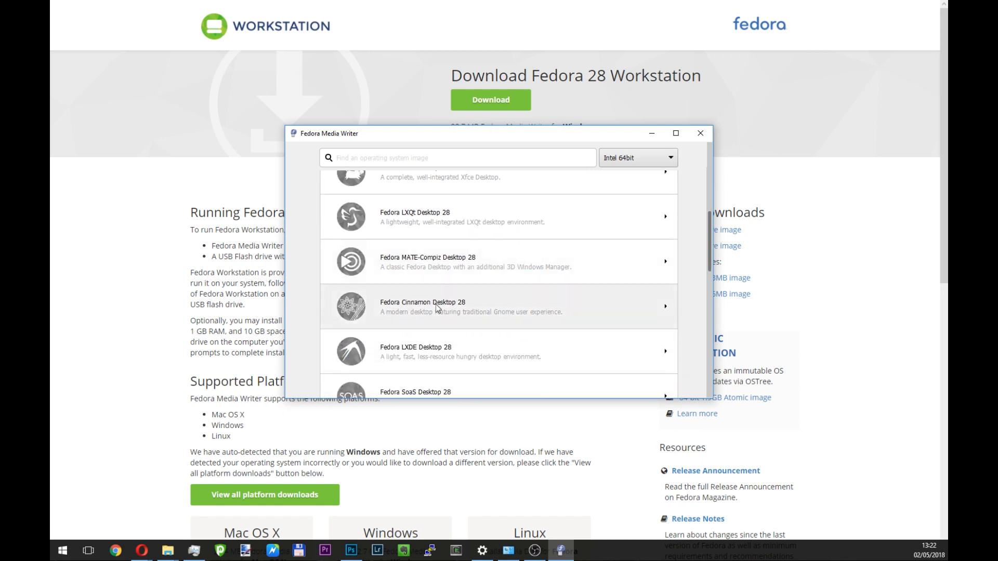
scroll("down", 3)
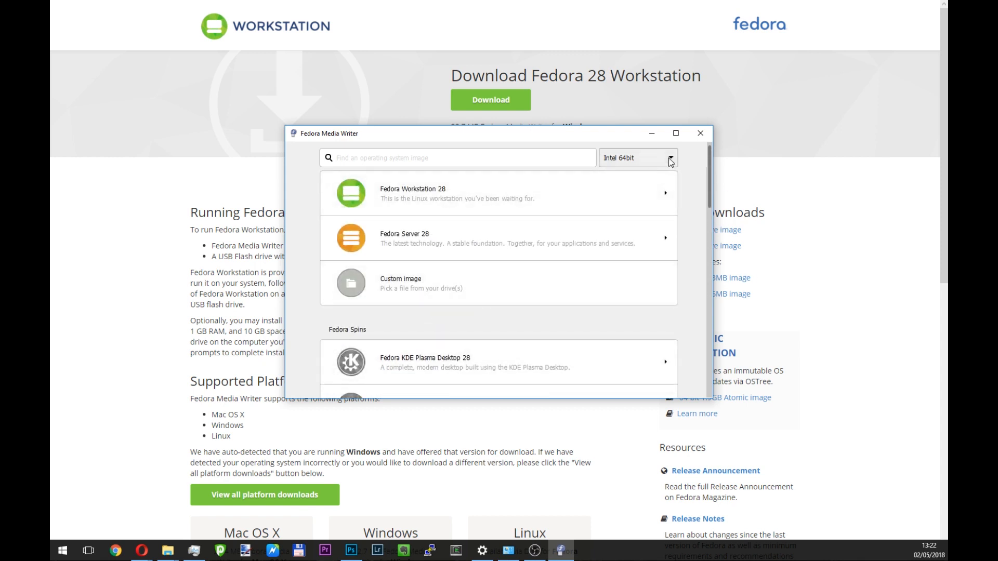
left_click(636, 158)
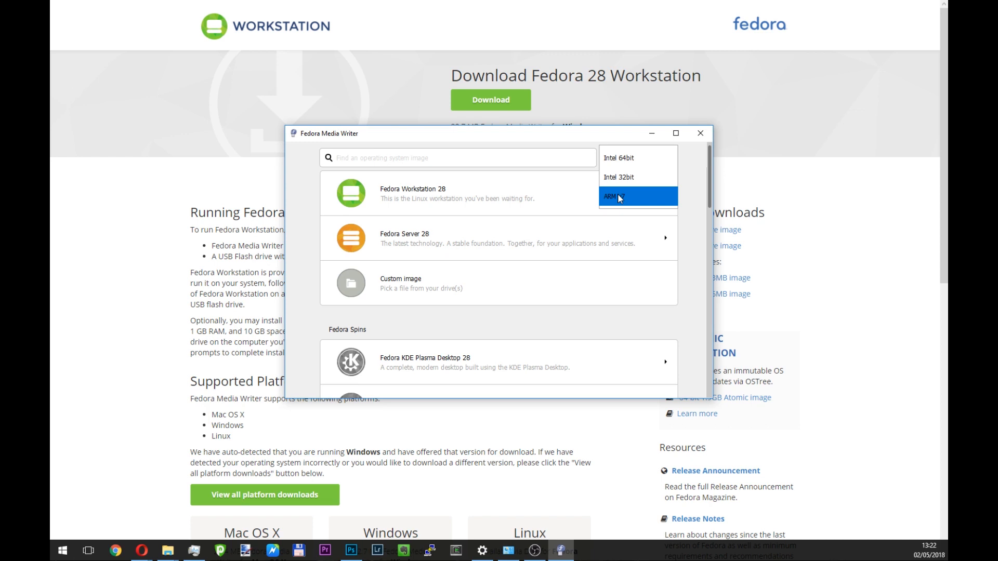
mouse_move(630, 161)
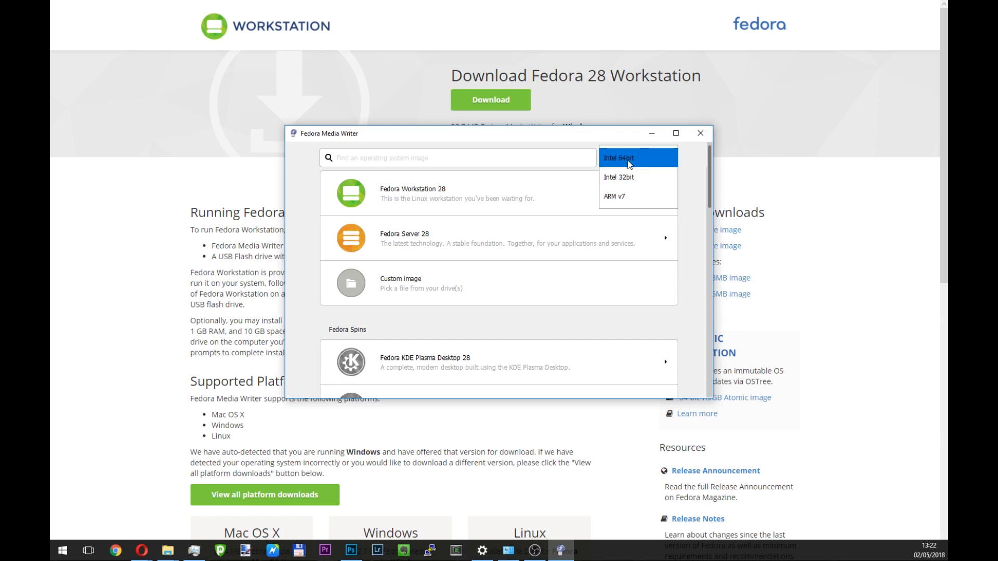
left_click(618, 158)
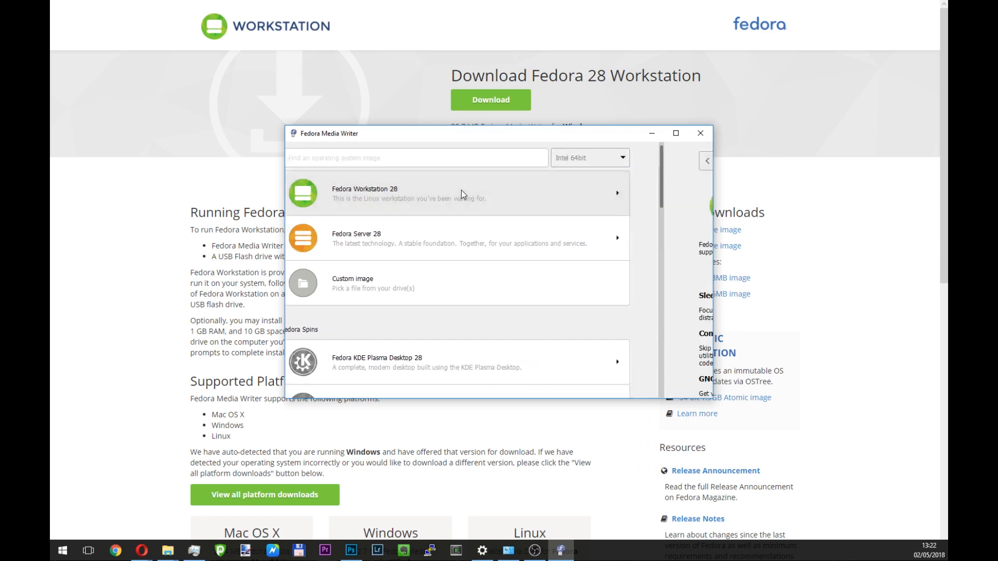
left_click(455, 193)
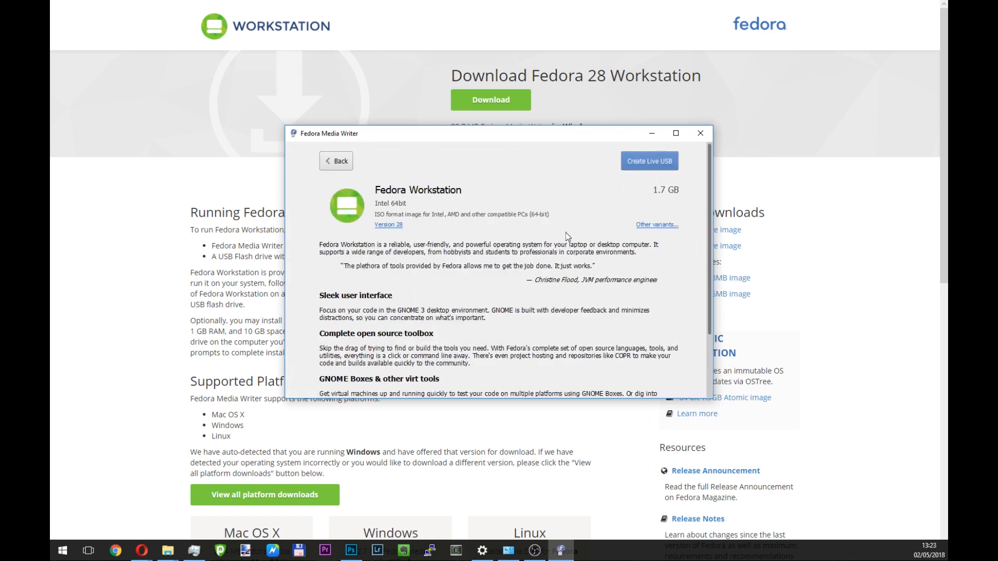
scroll("down", 3)
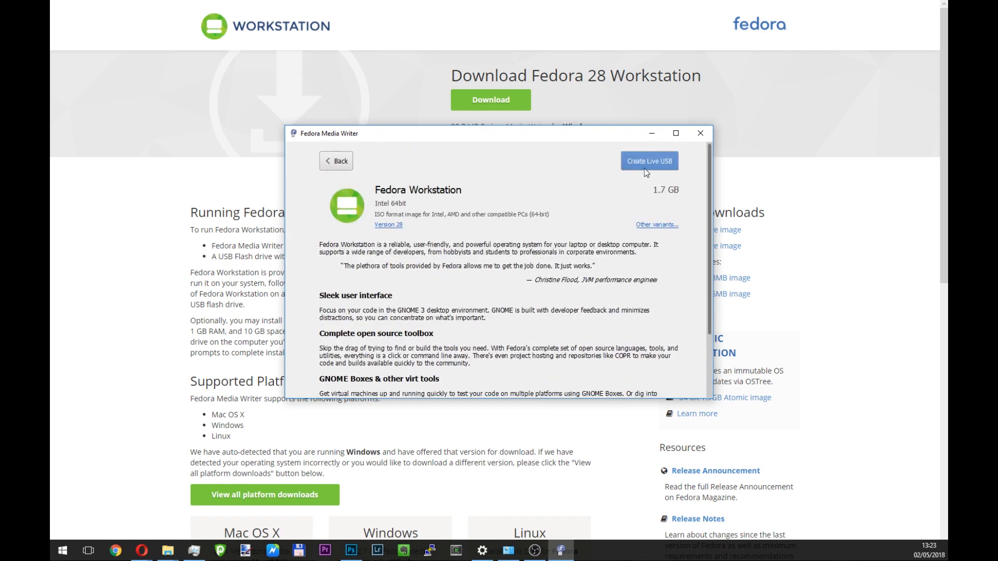
left_click(648, 161)
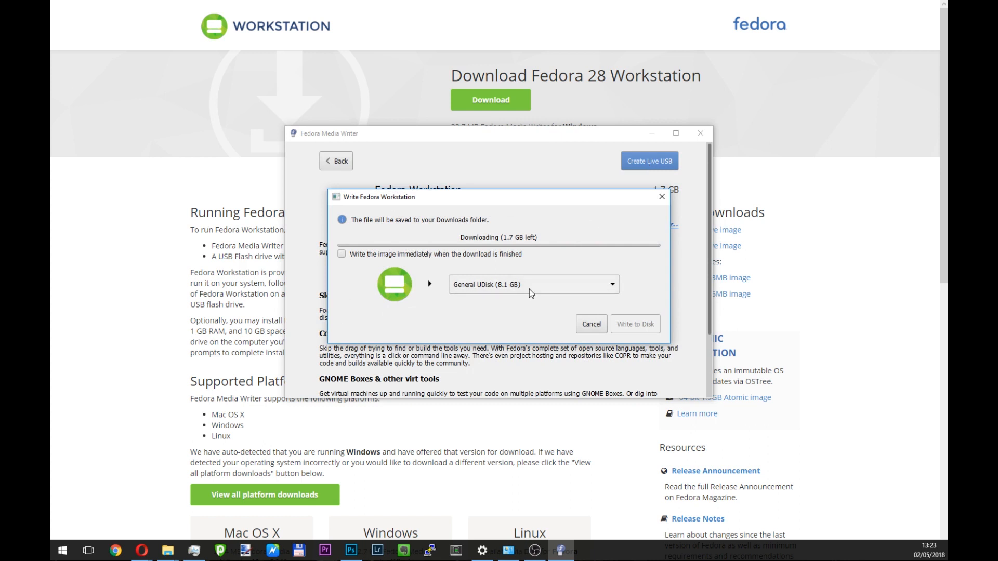
mouse_move(520, 293)
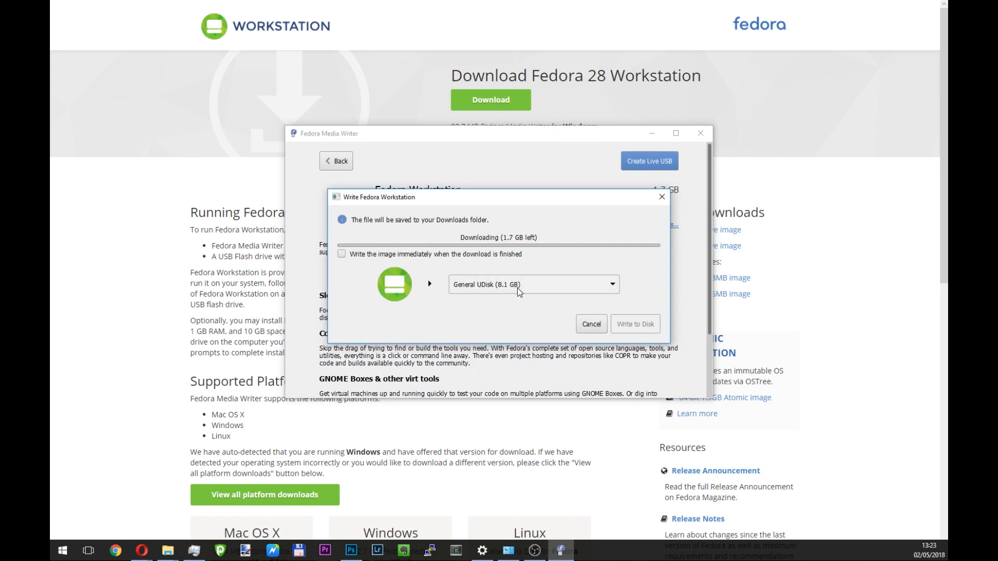
left_click(533, 284)
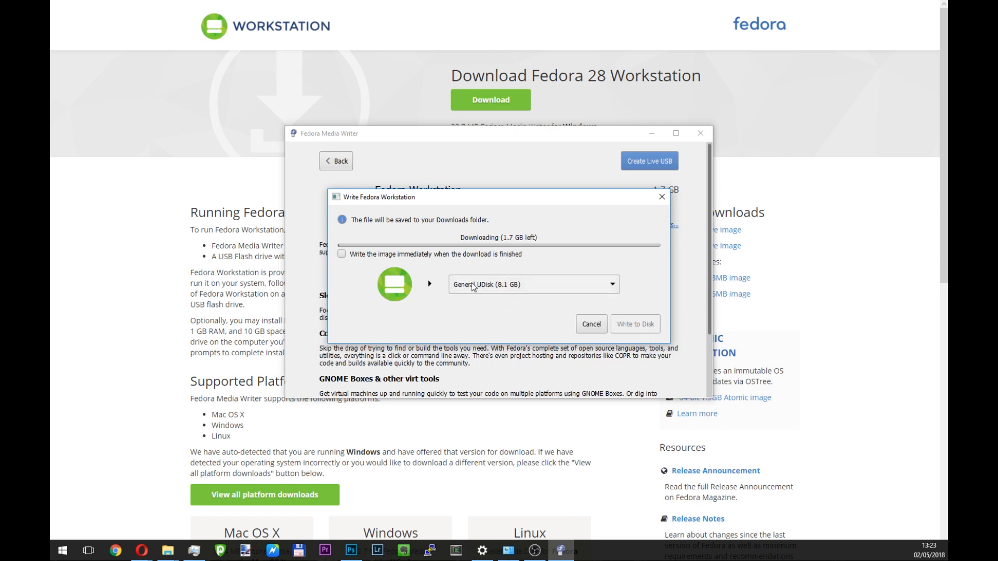
mouse_move(501, 296)
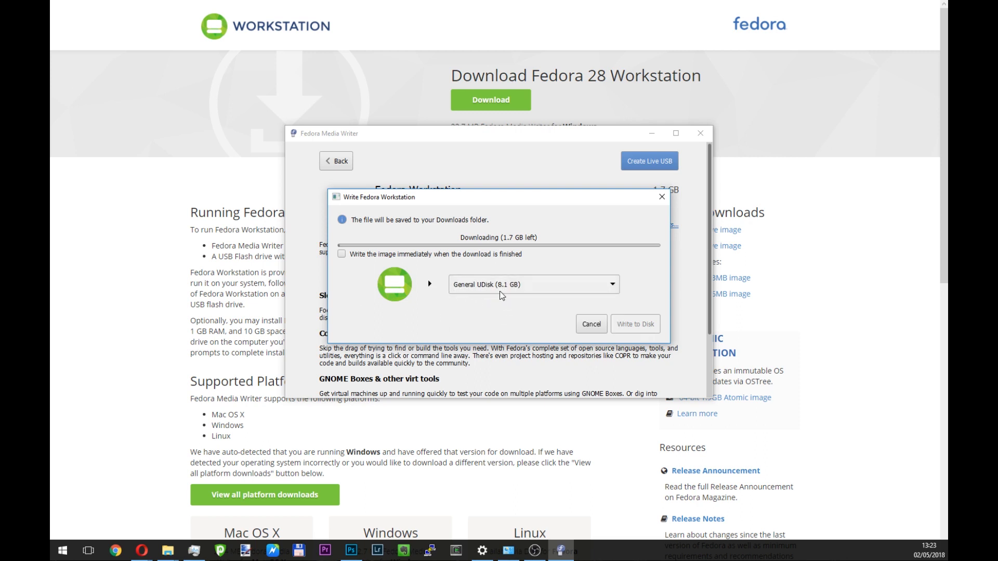
mouse_move(456, 272)
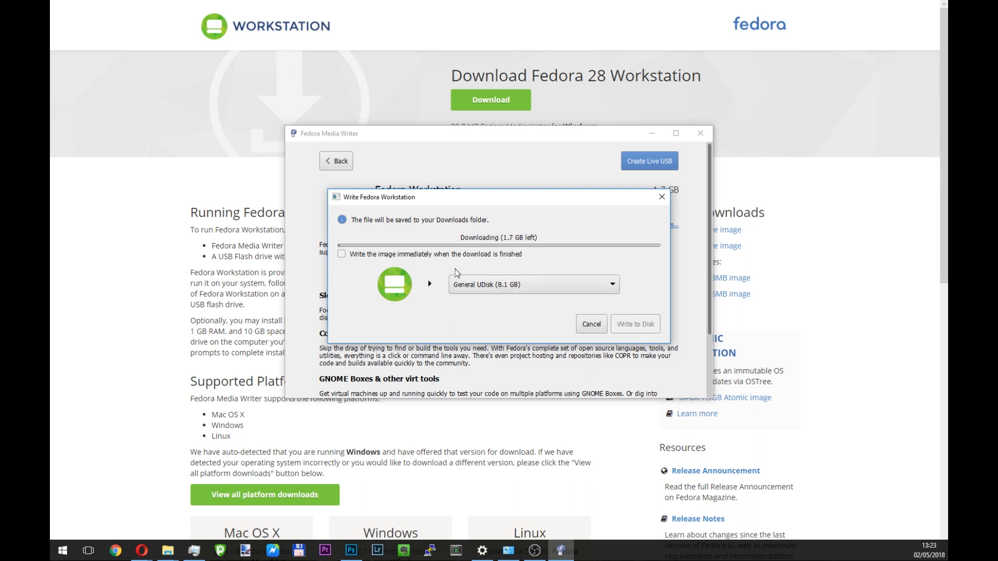
mouse_move(621, 300)
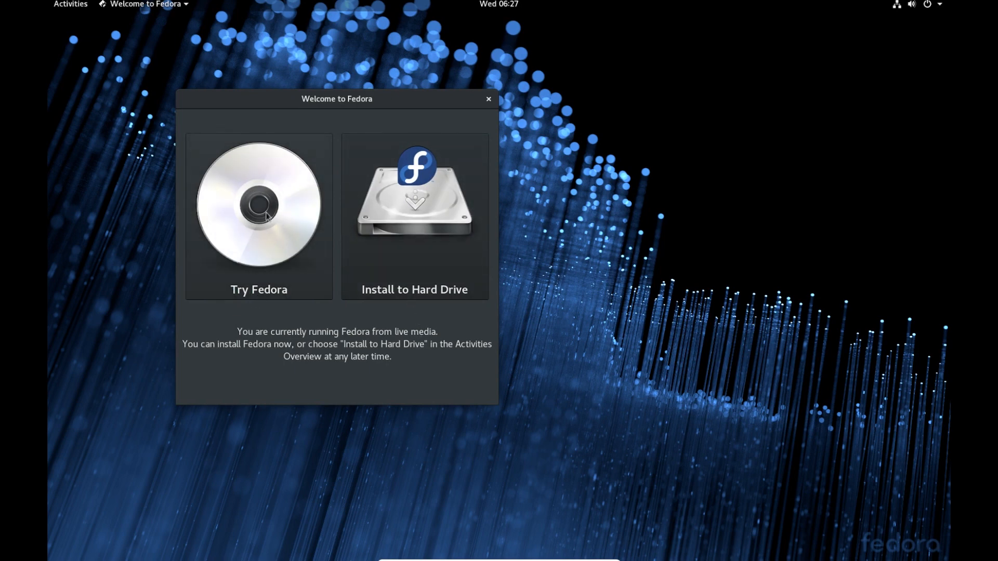
mouse_move(262, 224)
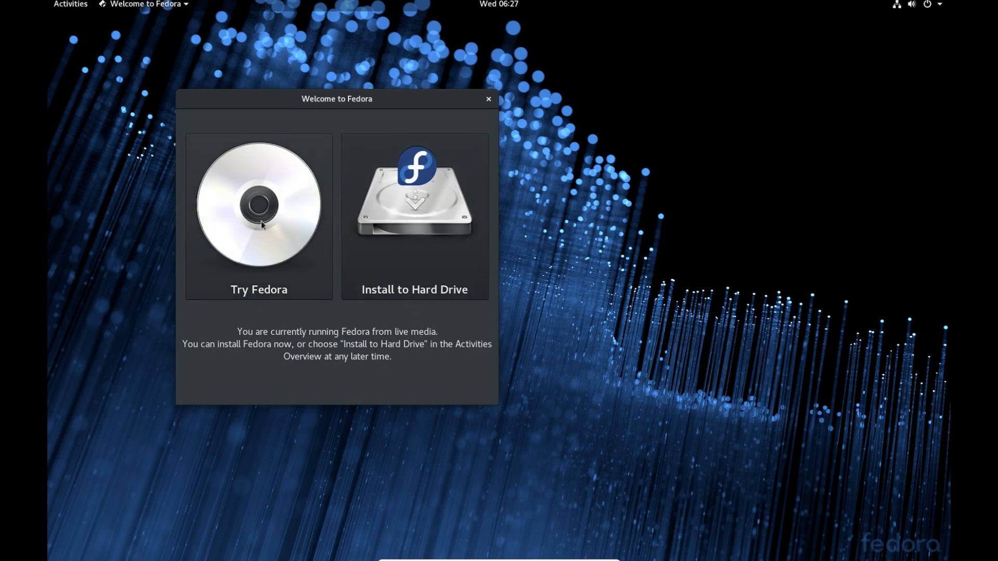
mouse_move(436, 223)
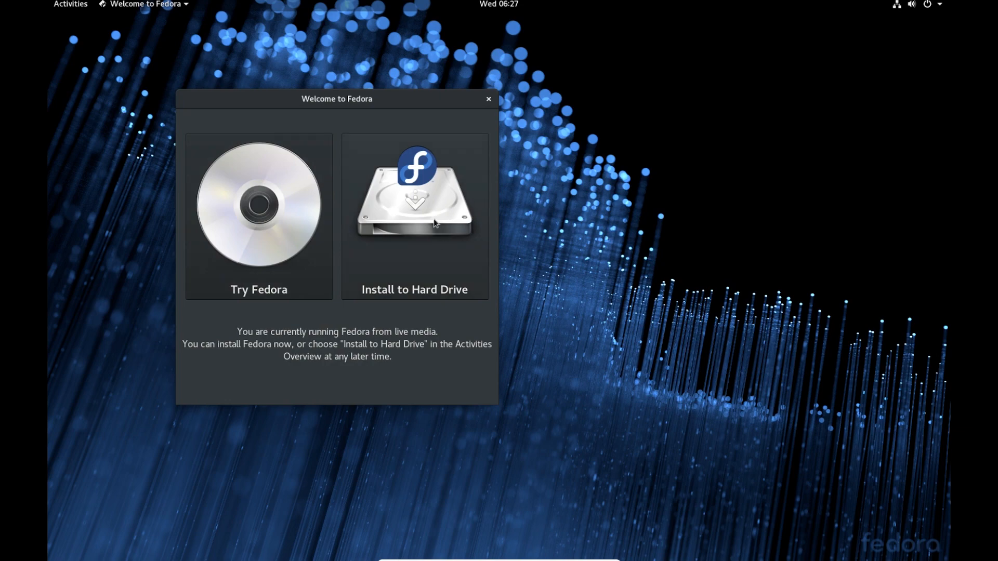
Install Fedora to the 64 GiB hard drive in English with the default destination disk.
left_click(414, 216)
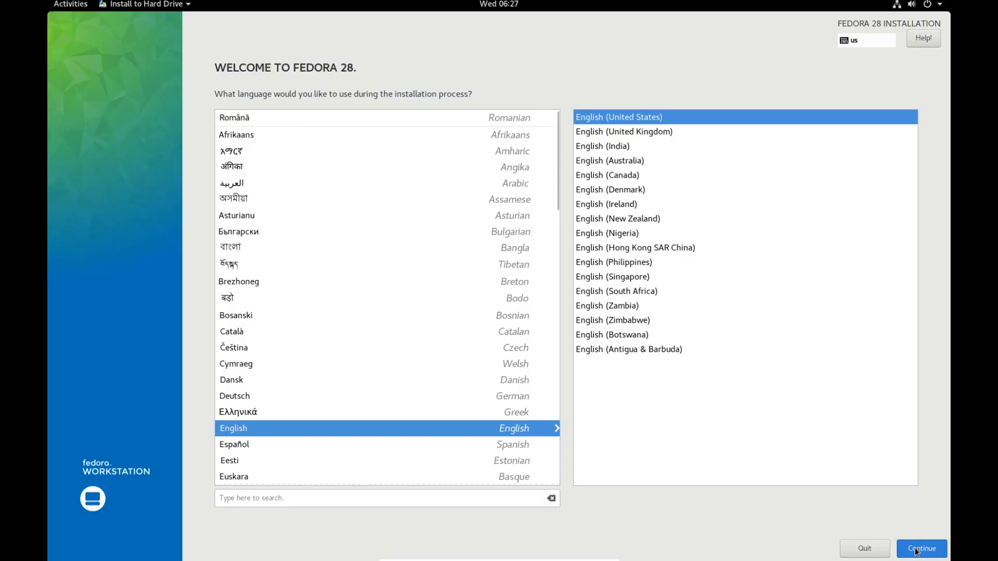
left_click(921, 548)
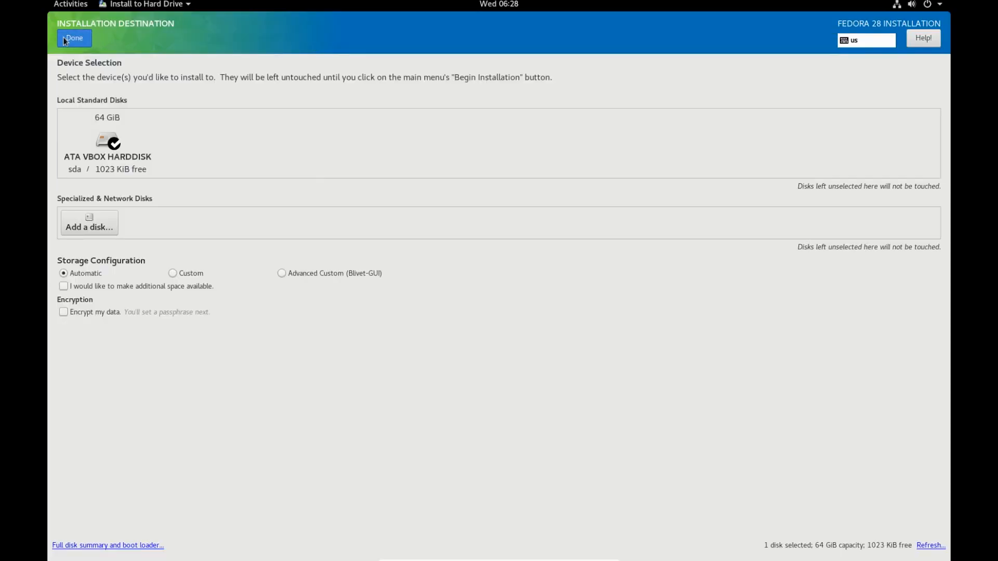
left_click(74, 38)
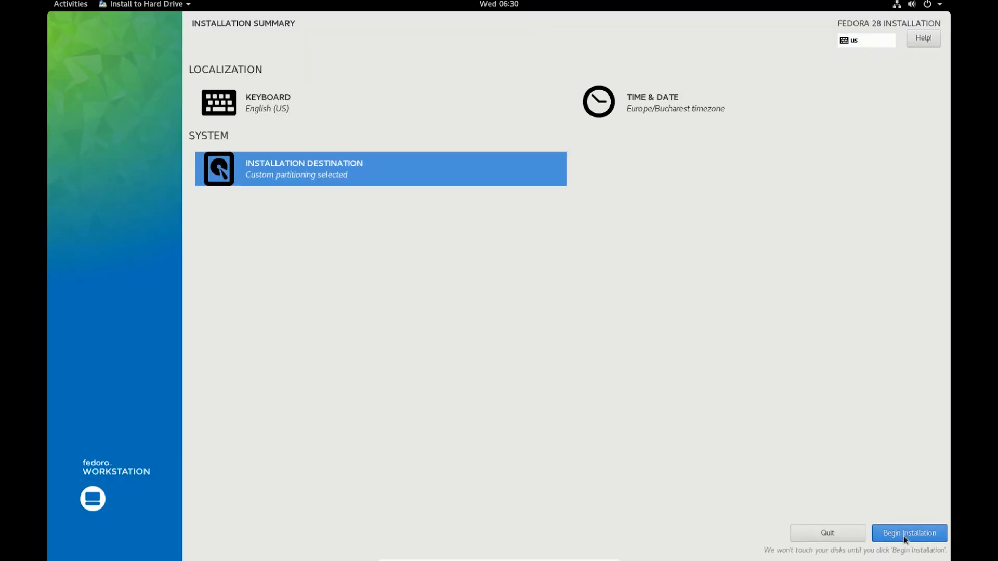
left_click(908, 533)
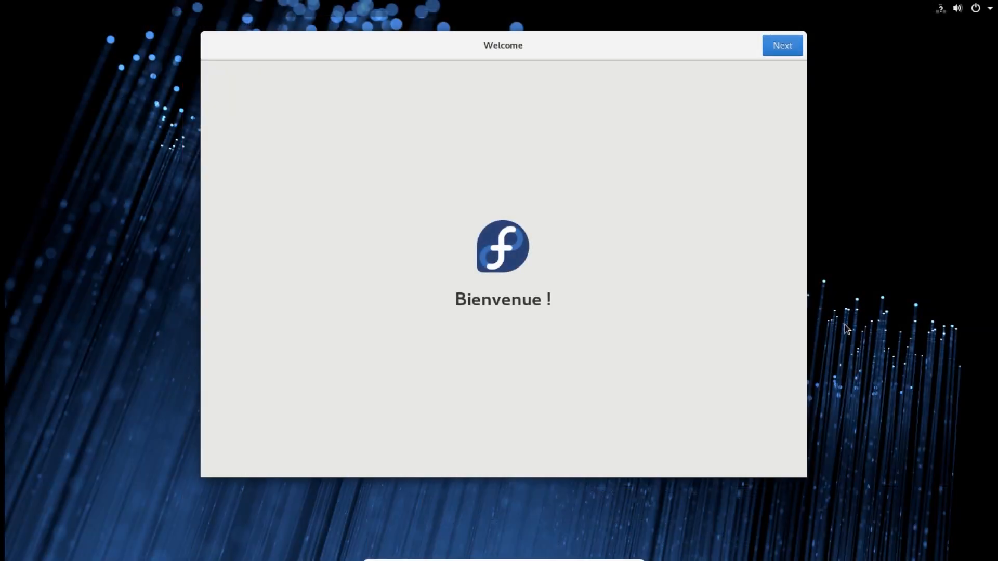
Pass the Welcome page, switch location services off on Privacy and continue to Online Accounts.
left_click(782, 45)
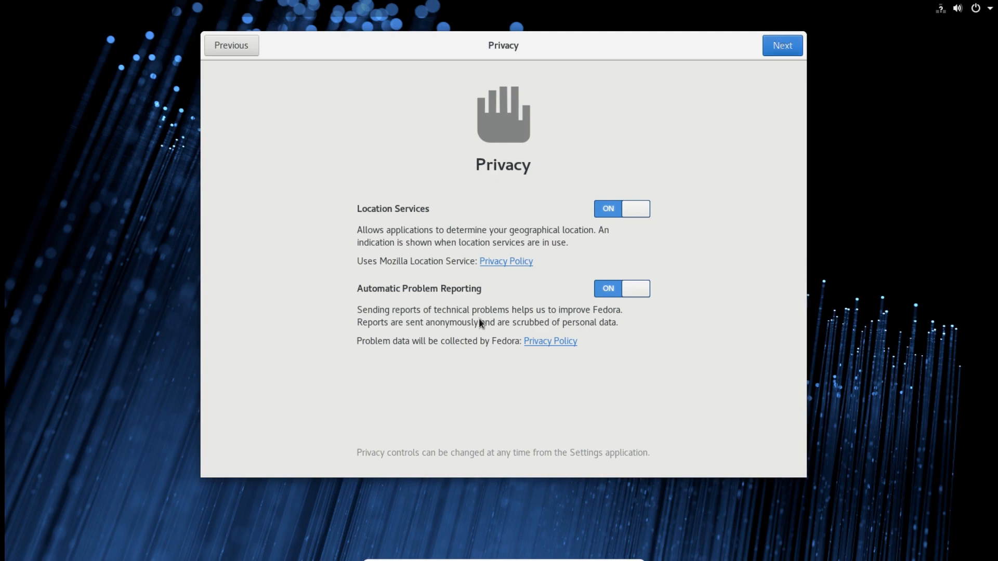
left_click(621, 289)
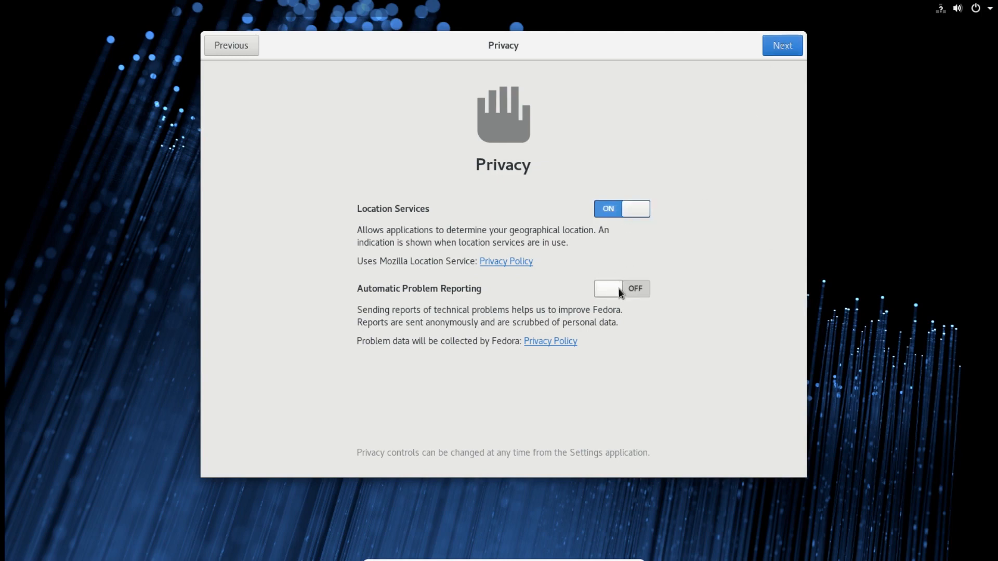
left_click(621, 289)
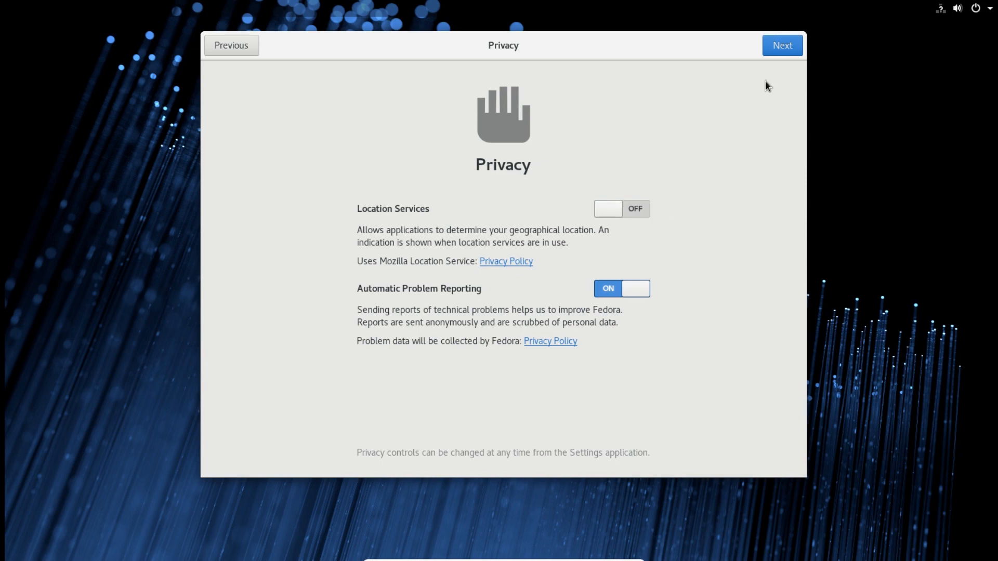
left_click(782, 45)
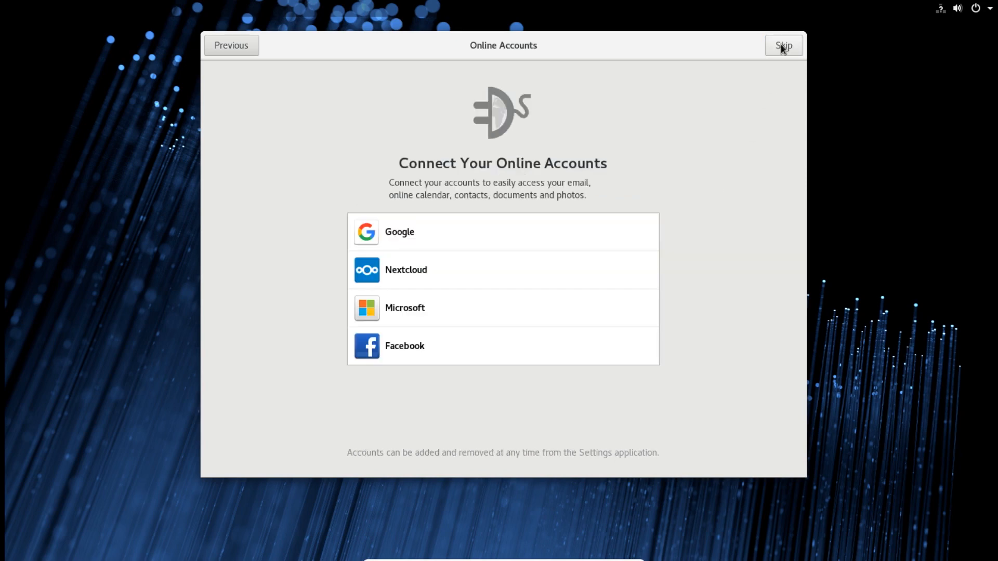
mouse_move(473, 274)
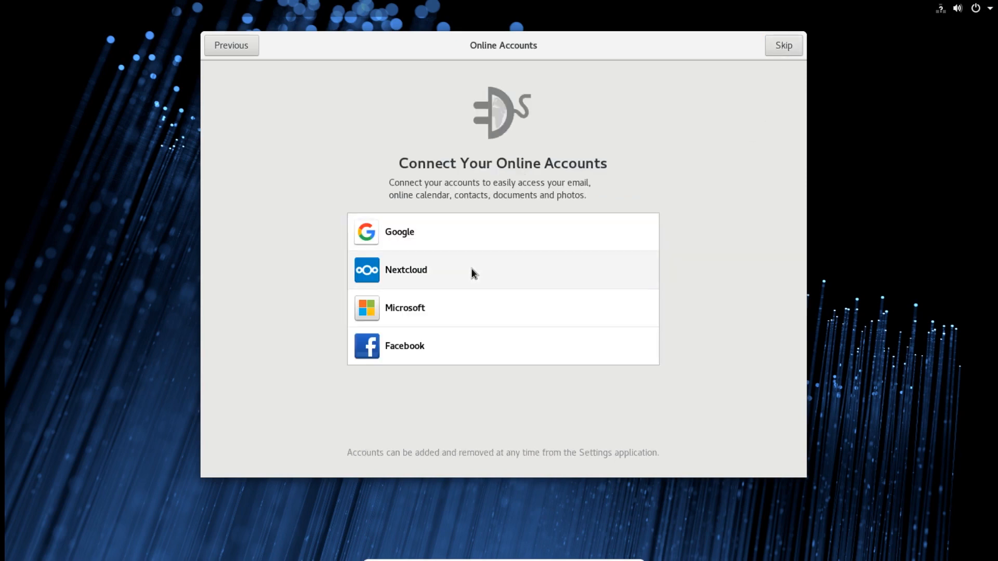
Skip online accounts and create user Gary Sims with a password.
left_click(783, 46)
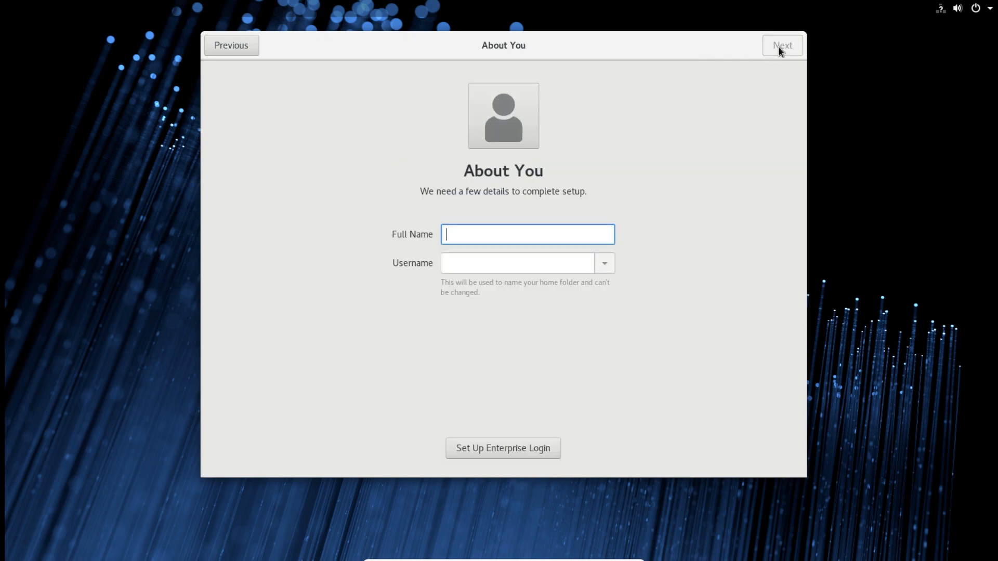
type("Gary")
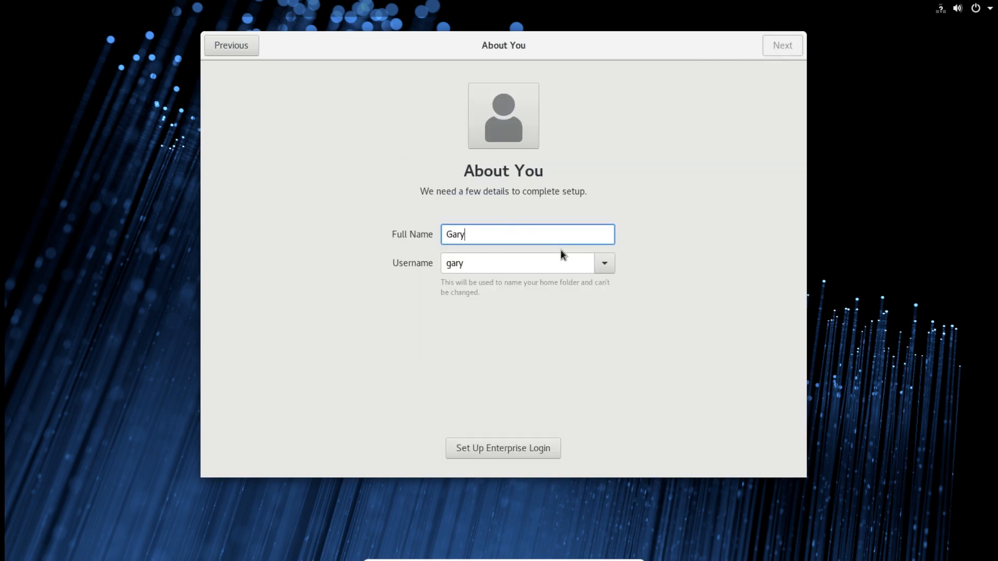
type("Sims")
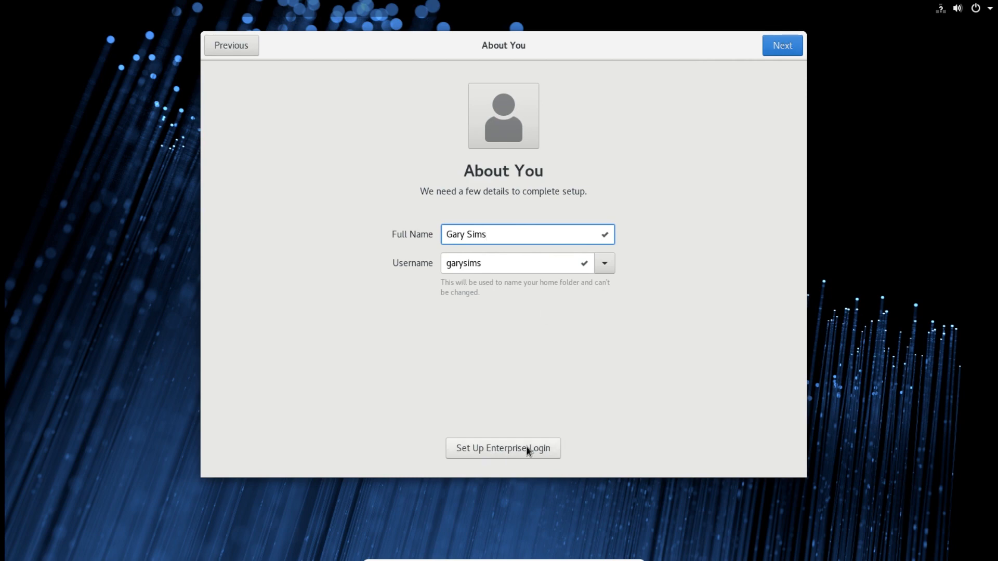
left_click(781, 45)
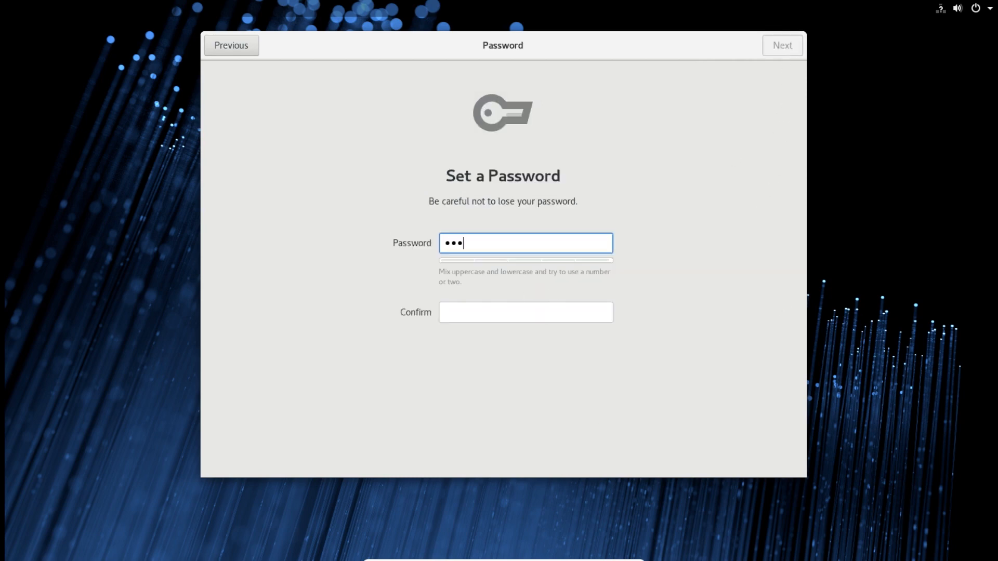
type("•••")
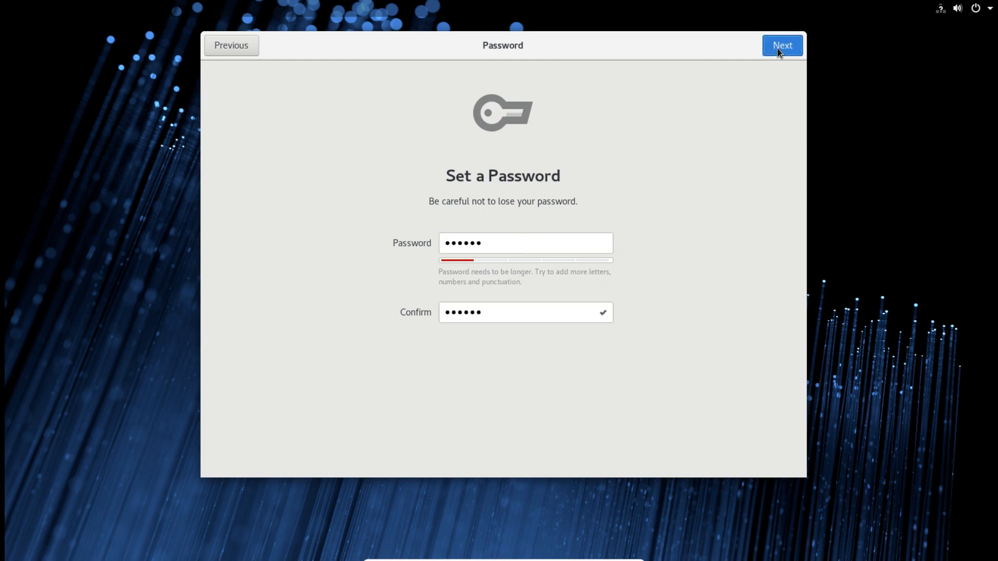
left_click(782, 45)
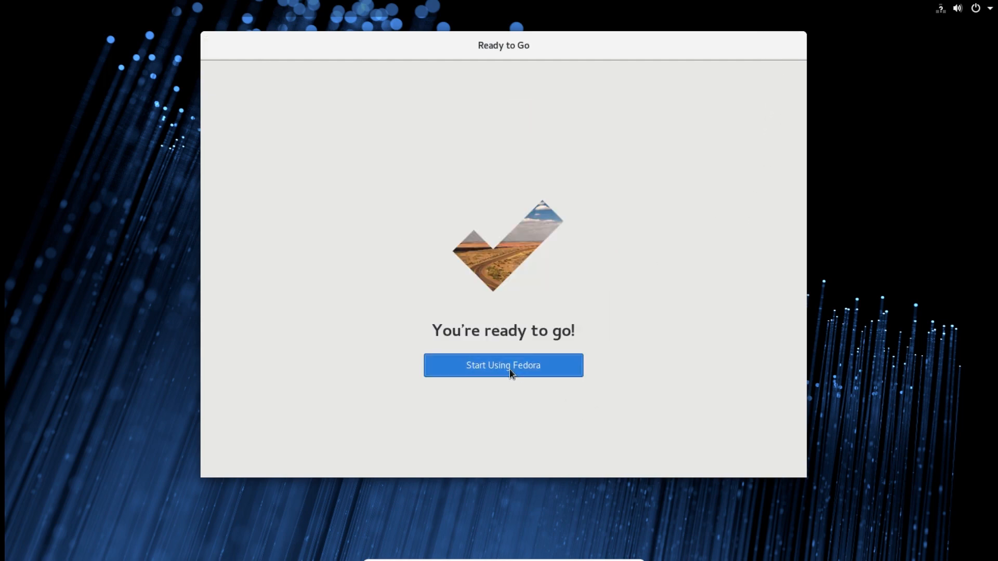
Start using Fedora and play the Switch tasks video in GNOME Help's Getting Started.
left_click(502, 365)
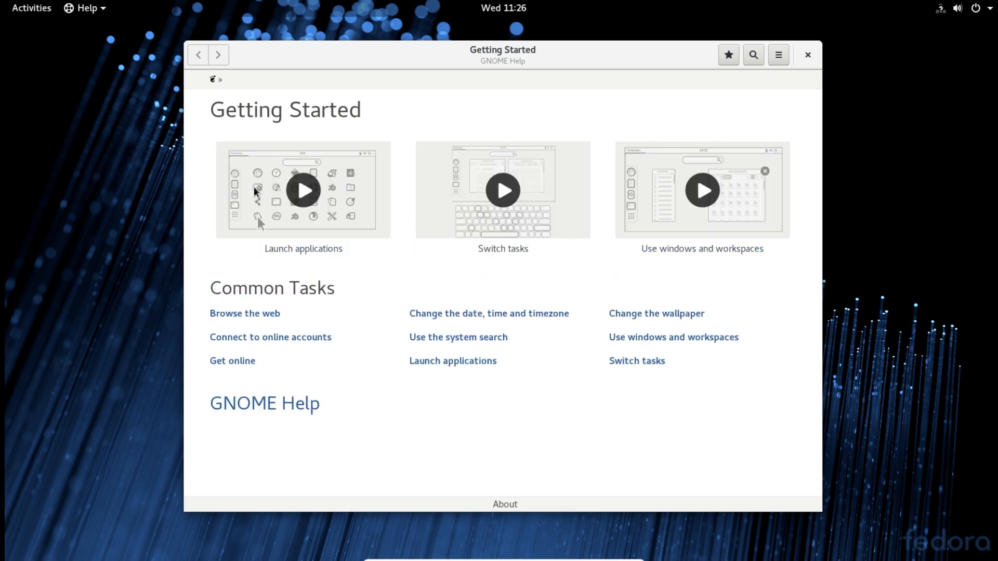
mouse_move(491, 221)
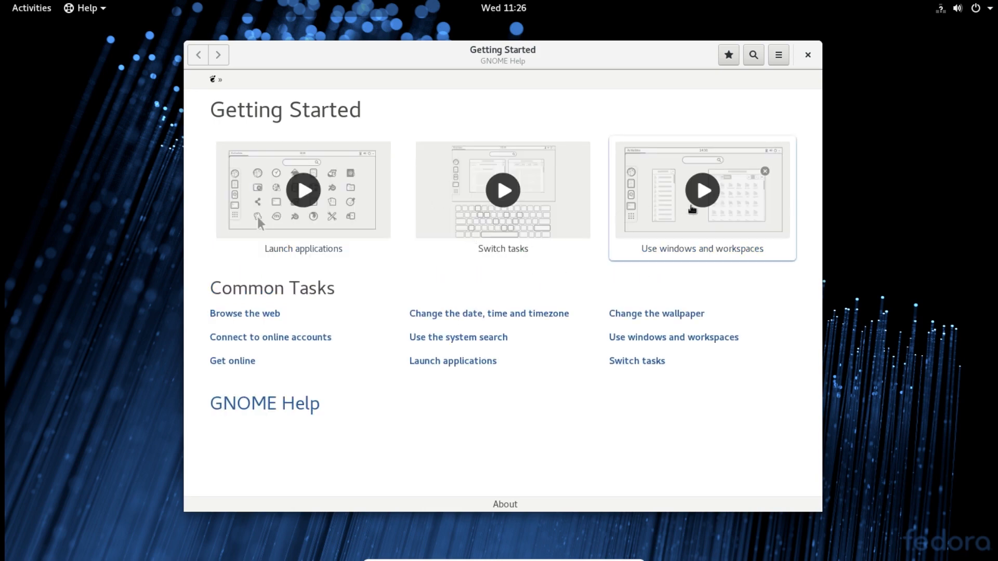
mouse_move(502, 194)
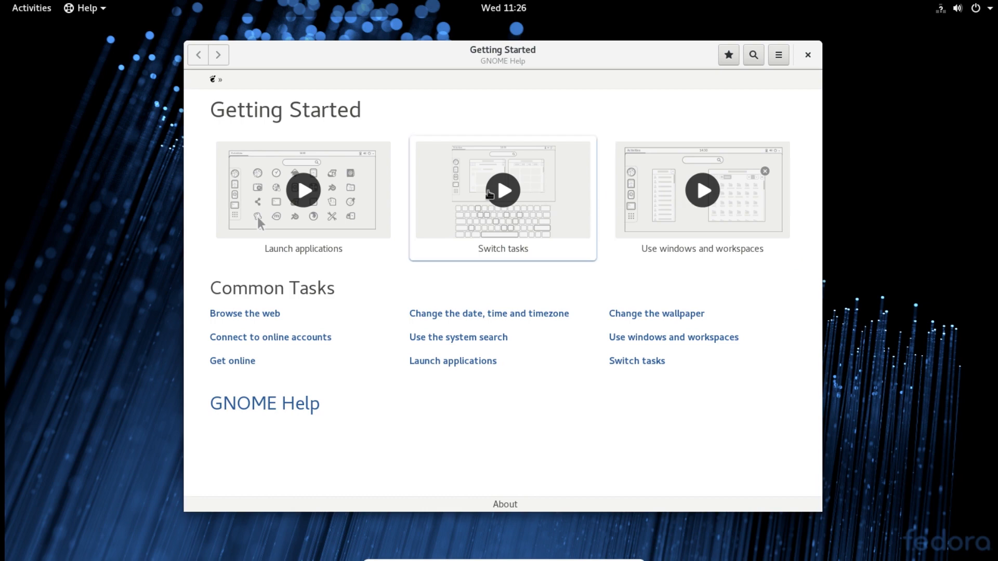
left_click(502, 190)
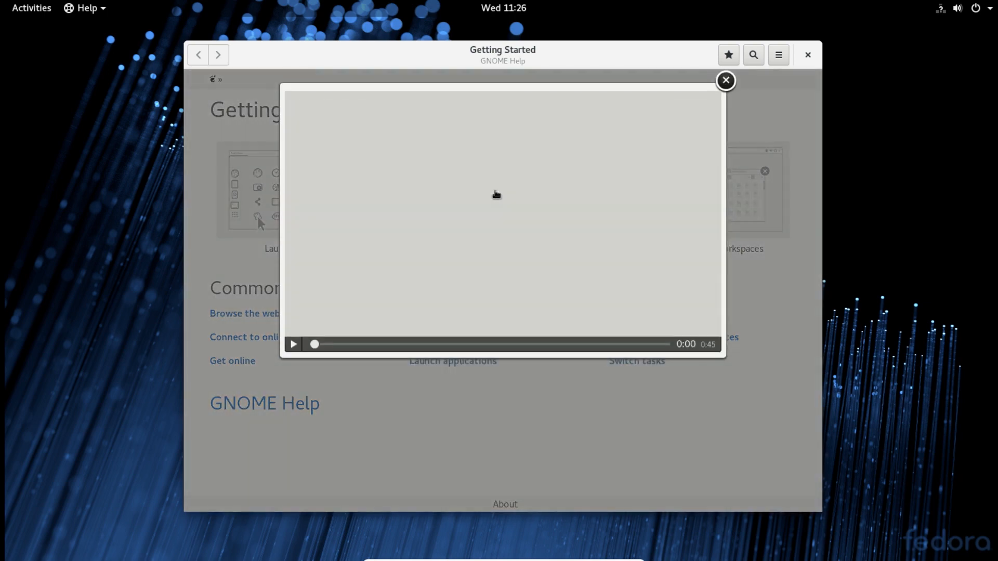
left_click(293, 344)
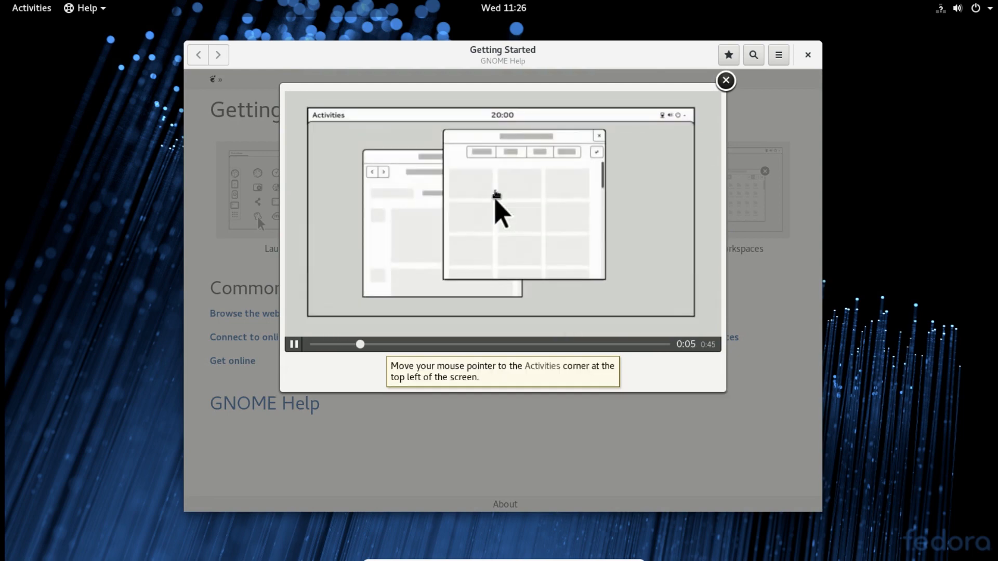
mouse_move(593, 320)
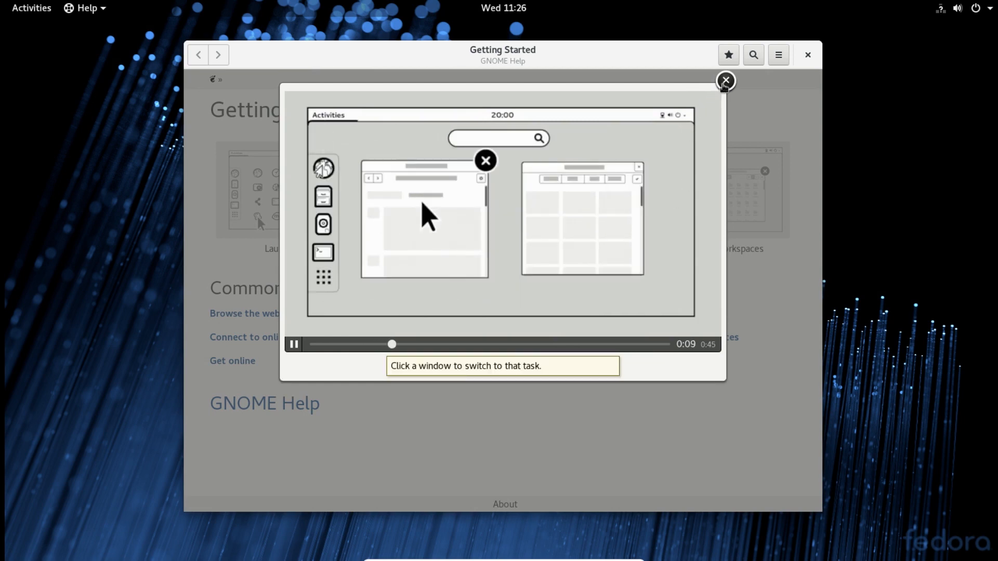
Close the video and the Help window, then show the Activities overview.
left_click(725, 82)
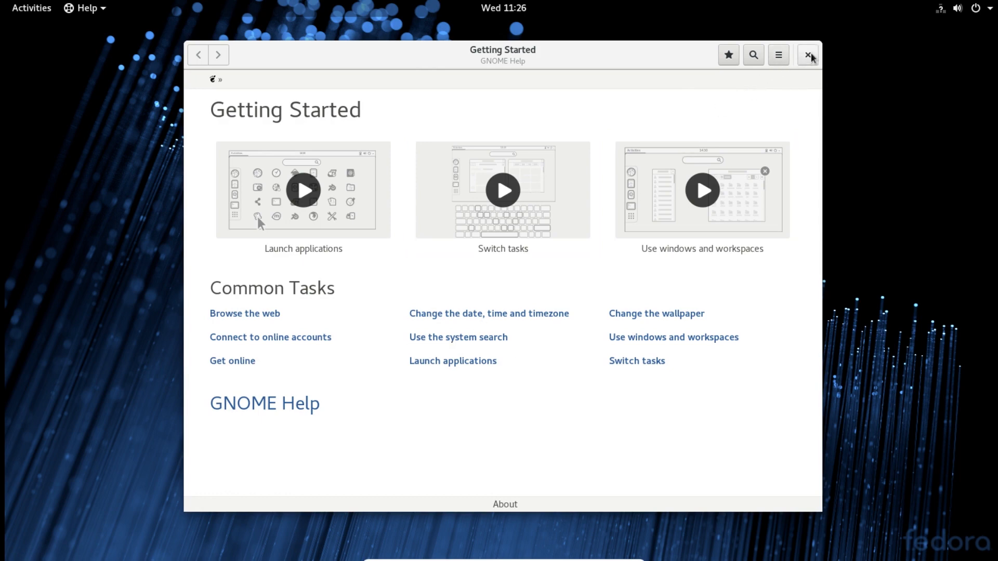
left_click(809, 54)
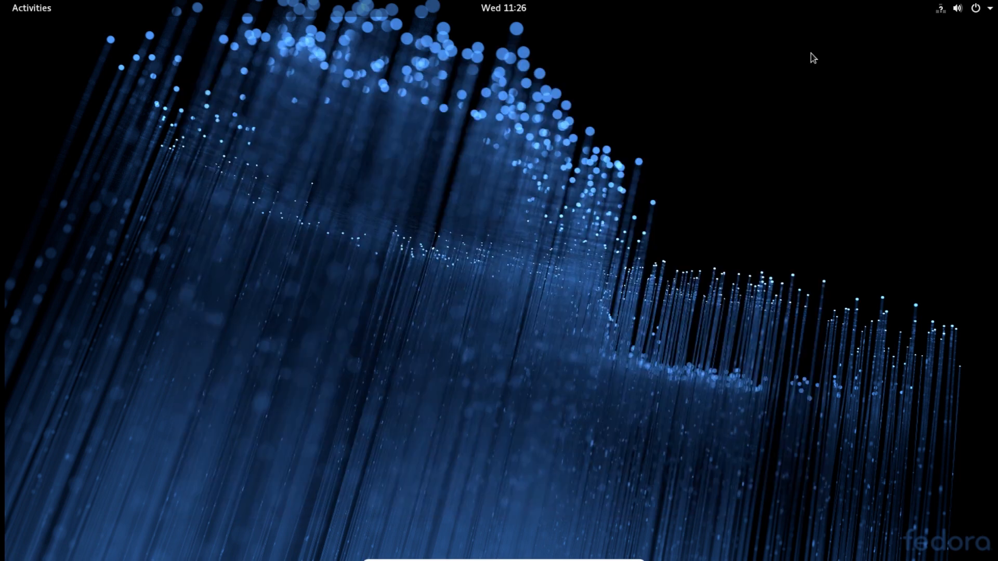
left_click(30, 7)
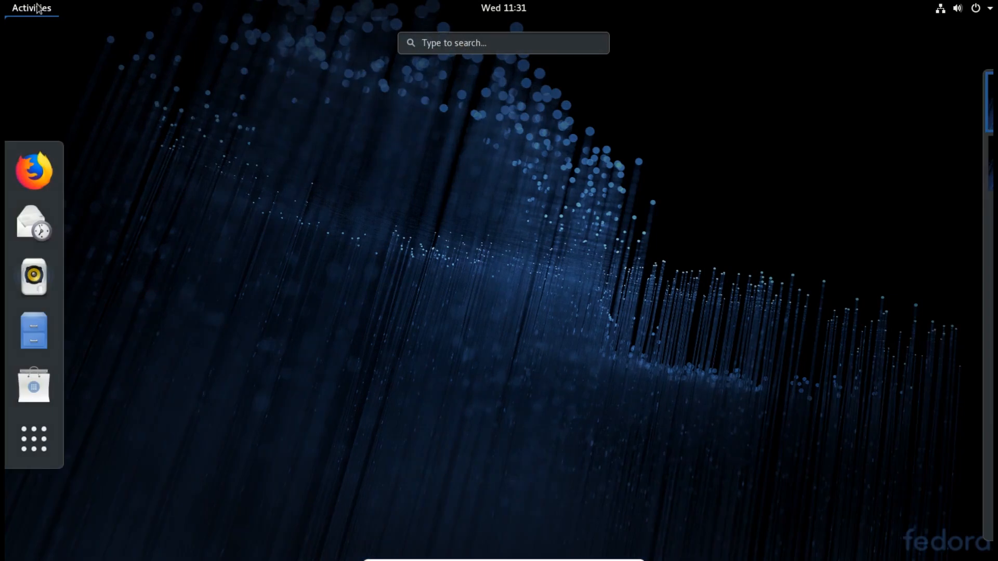
mouse_move(33, 170)
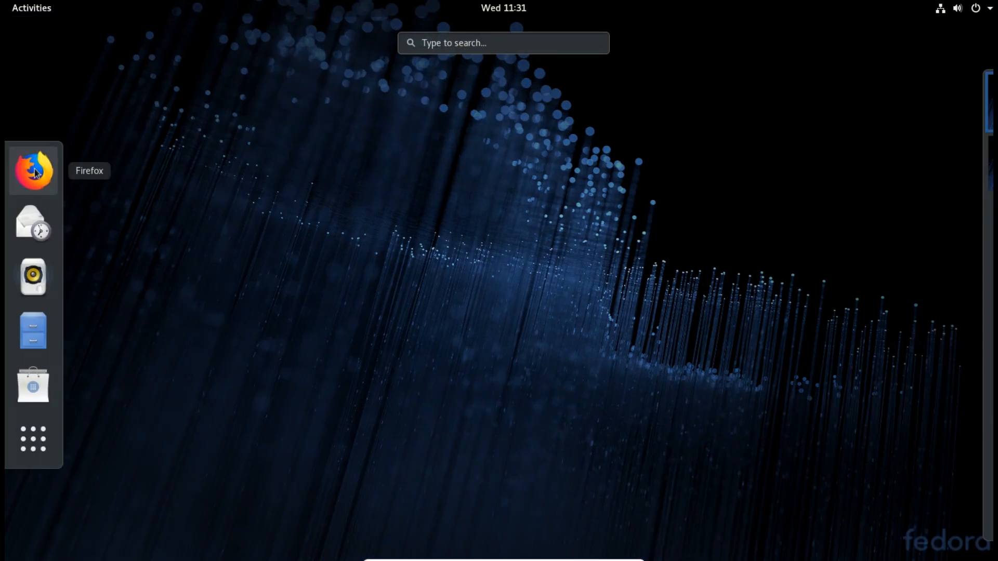
Launch Firefox and follow Read more to the What's New in Fedora 28 Workstation article.
left_click(32, 168)
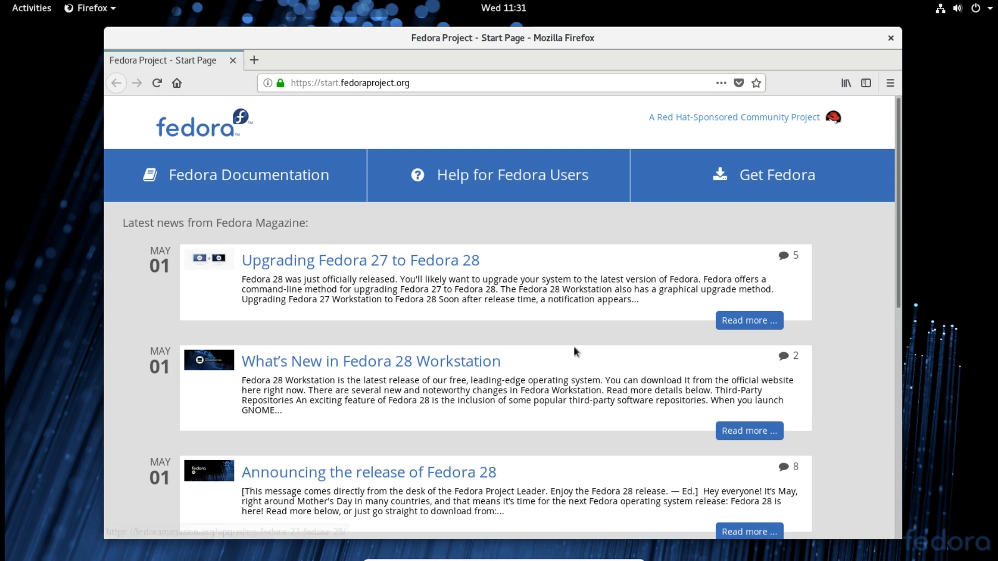
mouse_move(748, 430)
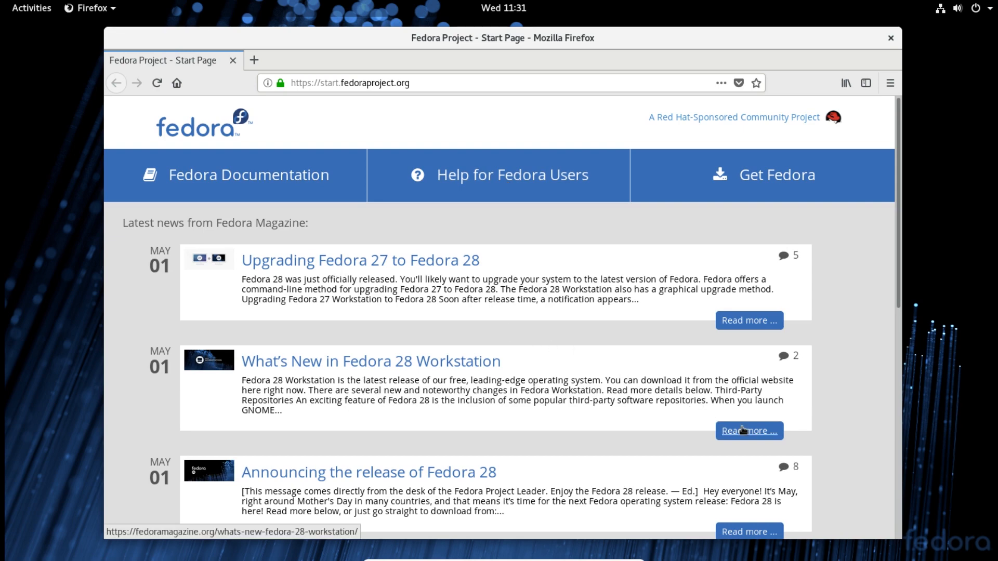
left_click(749, 430)
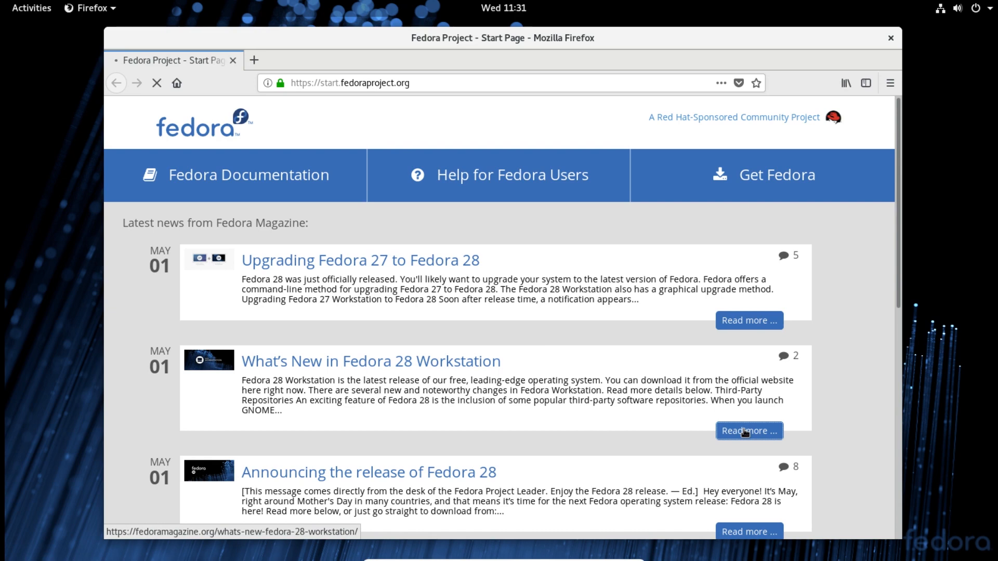
left_click(749, 431)
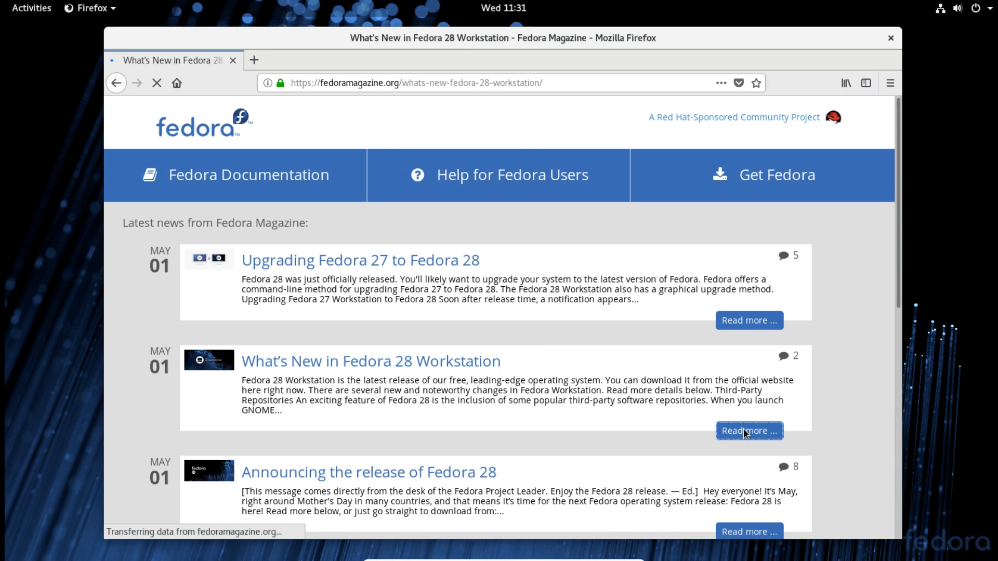
Scroll the Fedora Magazine article down to its Third-Party Repositories section.
left_click(749, 431)
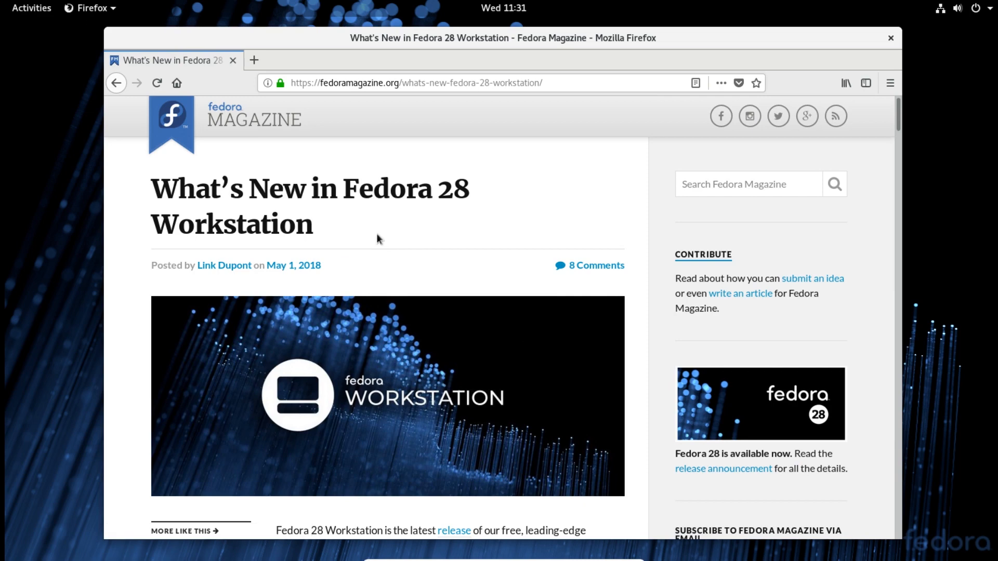
scroll("down", 3)
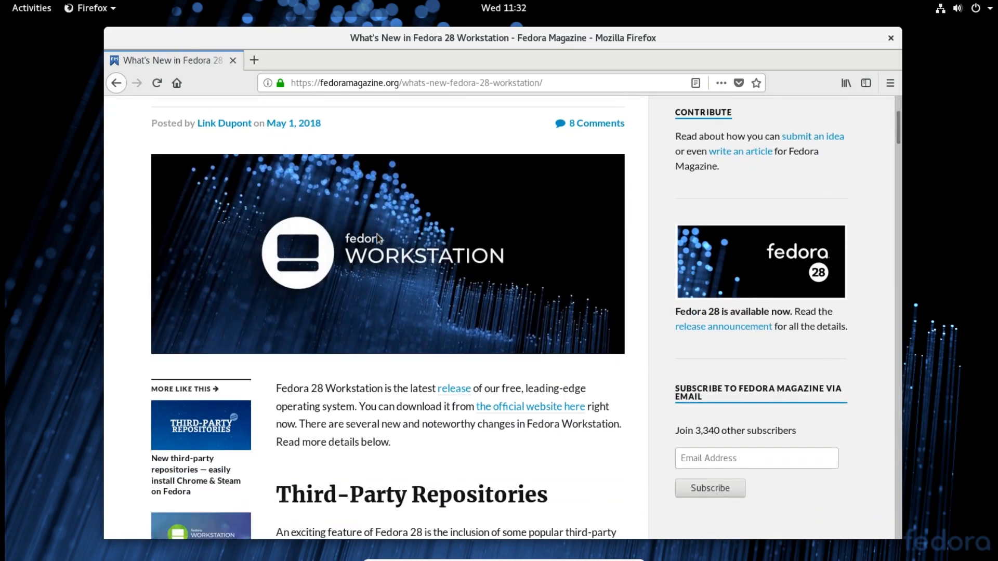
scroll("down", 3)
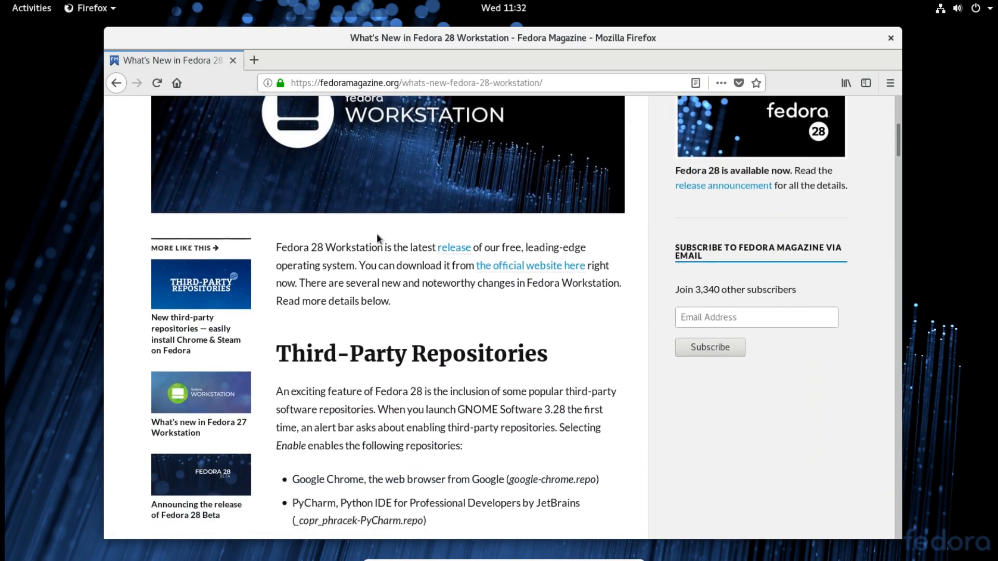
scroll("down", 3)
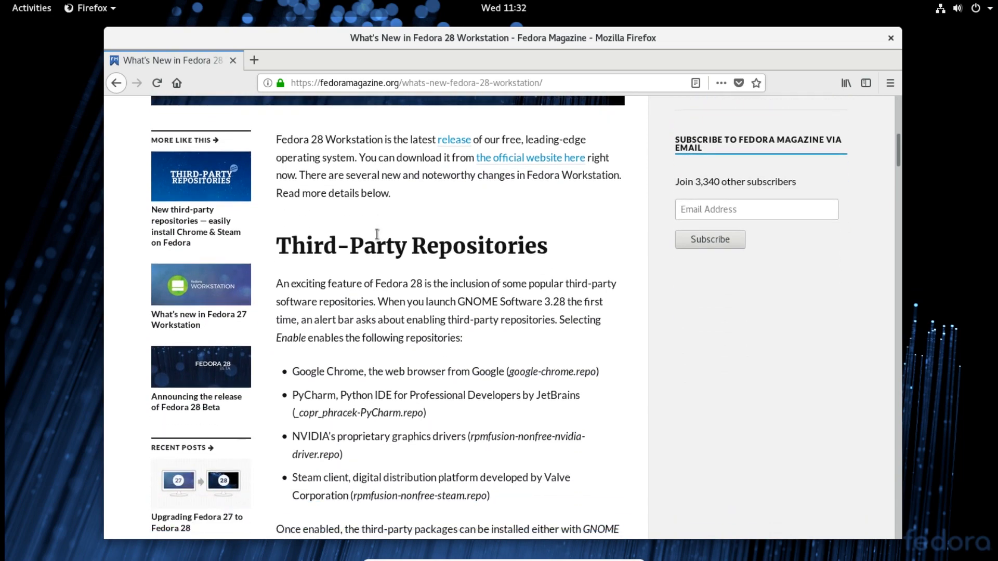
scroll("down", 3)
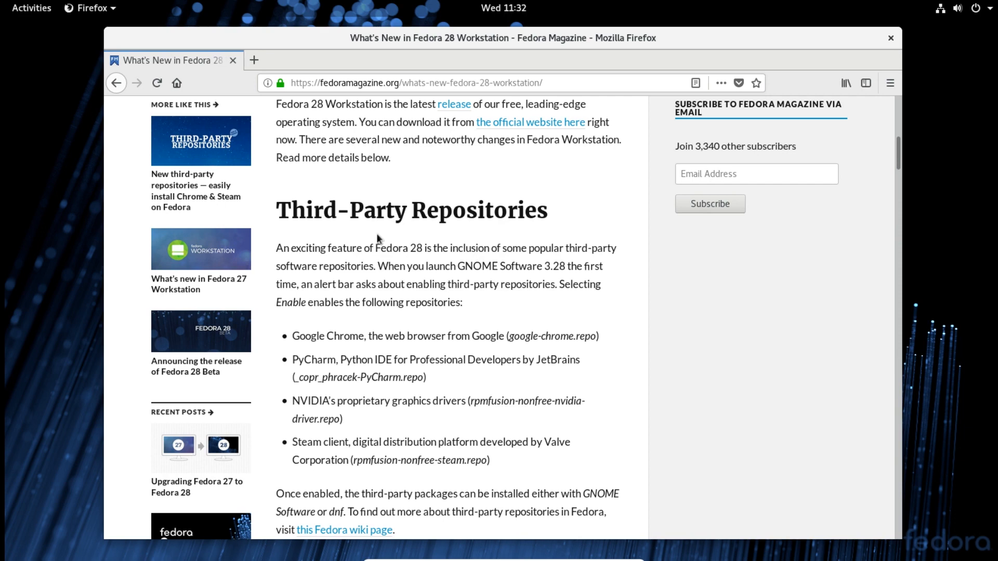
mouse_move(451, 325)
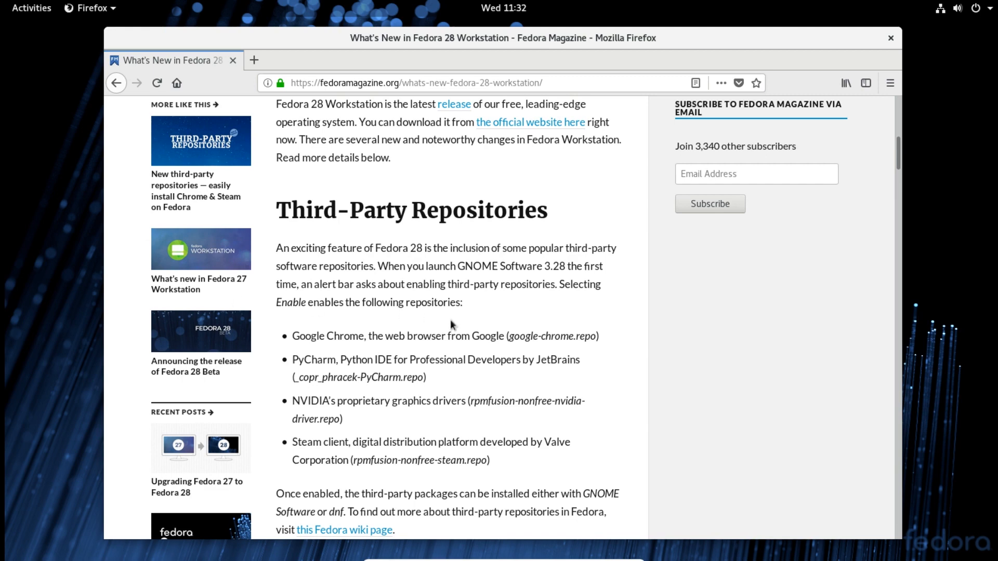
Close Firefox and launch GNOME Software from the Activities overview dash.
scroll("down", 3)
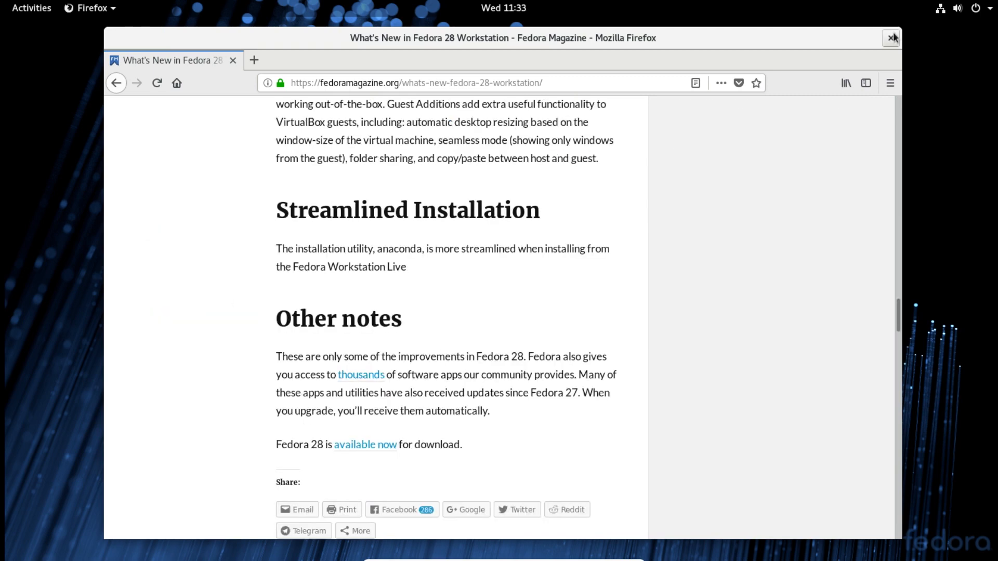
left_click(893, 37)
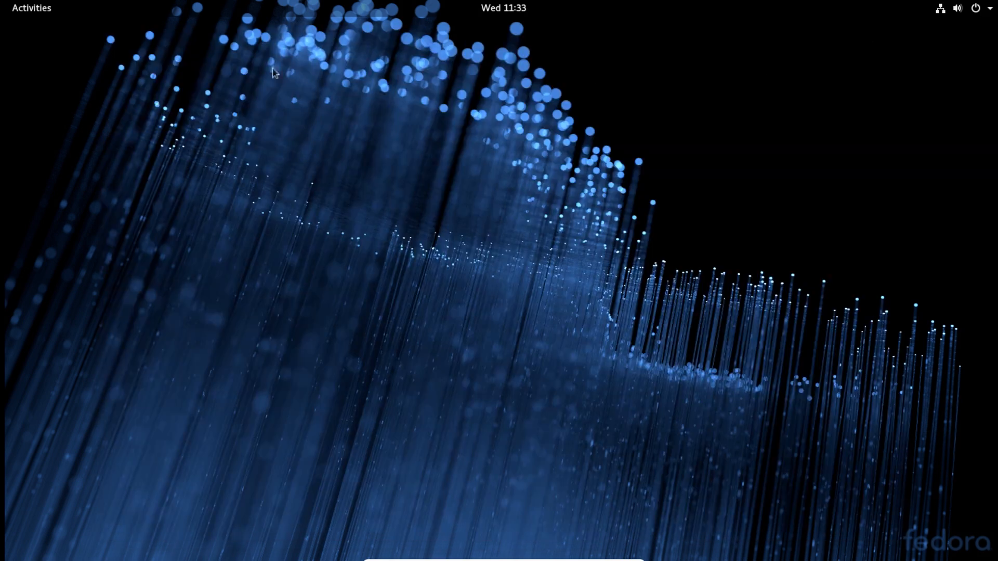
left_click(31, 8)
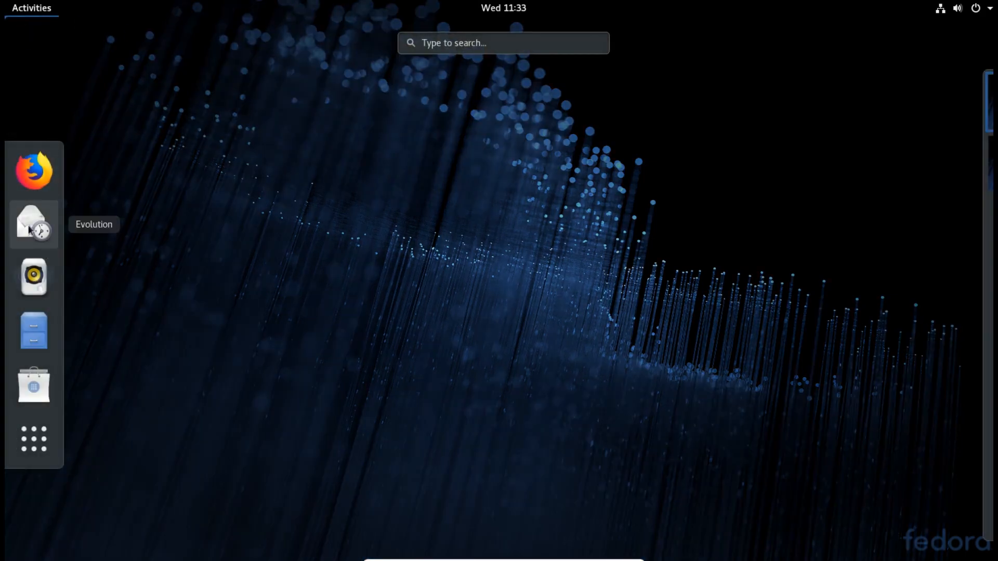
left_click(33, 384)
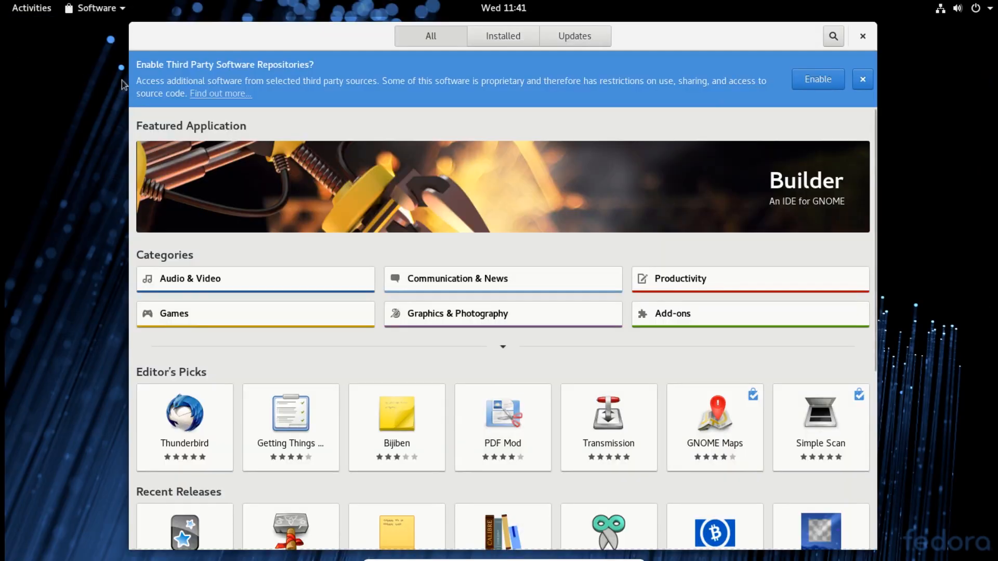
mouse_move(288, 89)
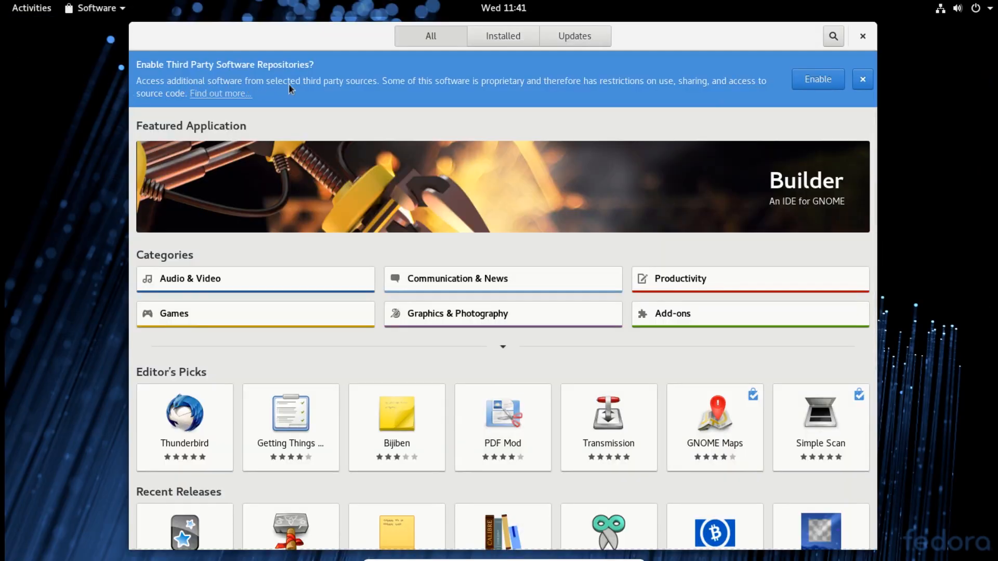
mouse_move(532, 89)
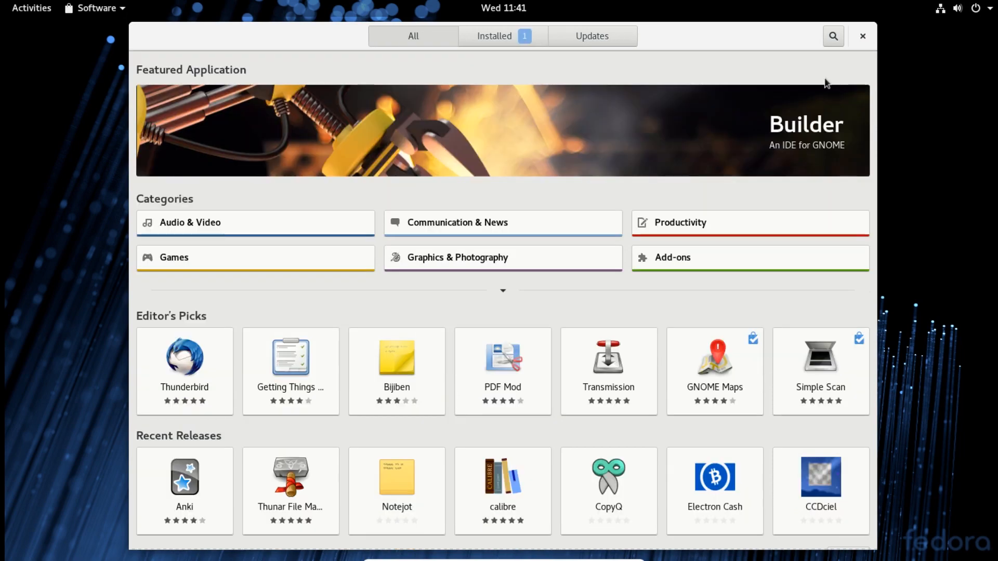
mouse_move(531, 148)
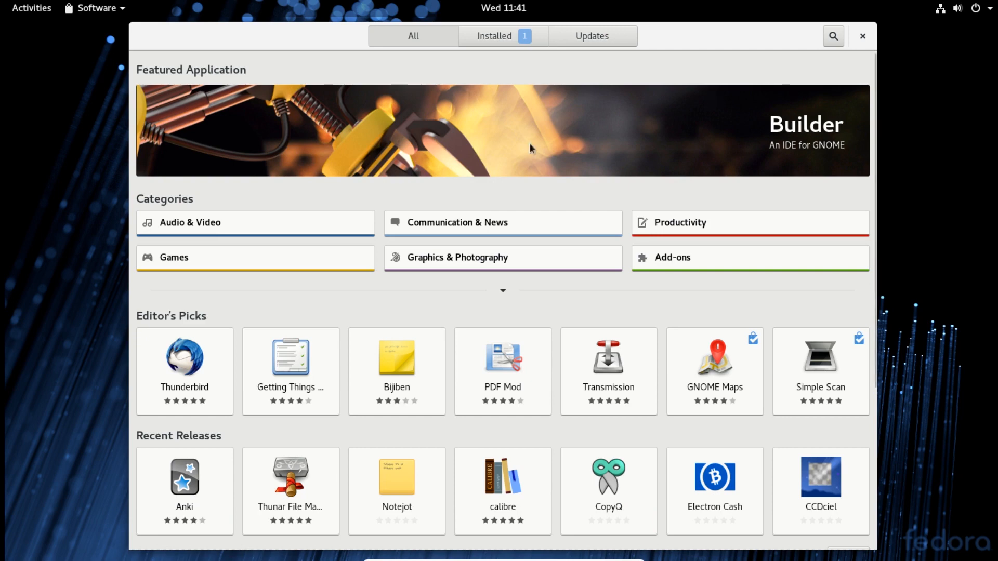
Browse down through the Editor's Picks and Recommended listings, then close GNOME Software.
scroll("down", 3)
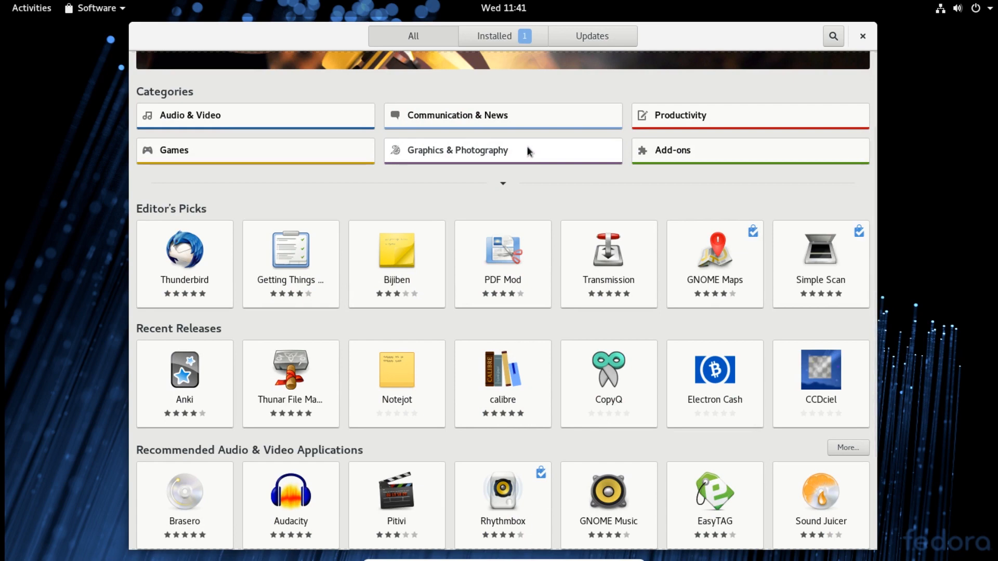
scroll("down", 3)
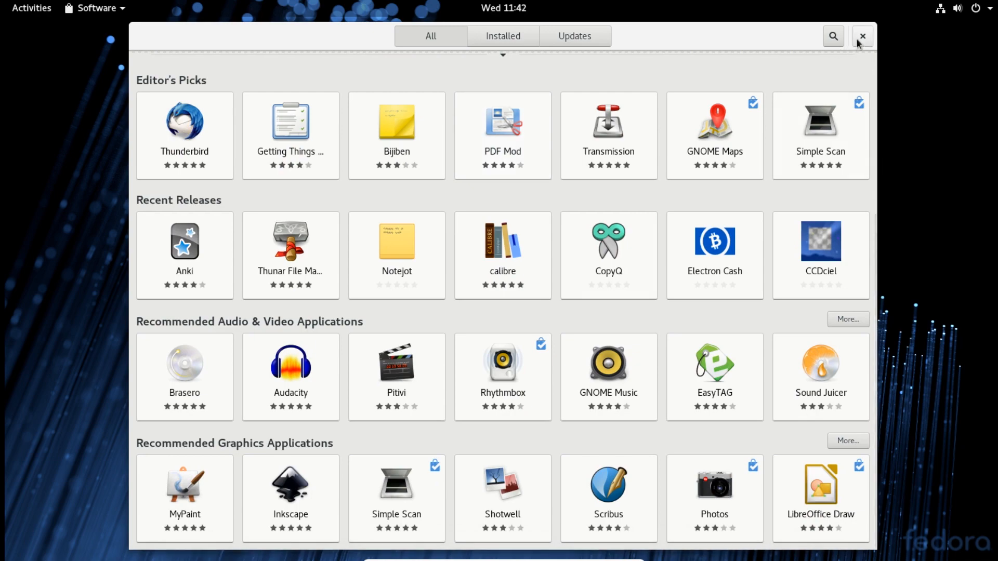
left_click(862, 36)
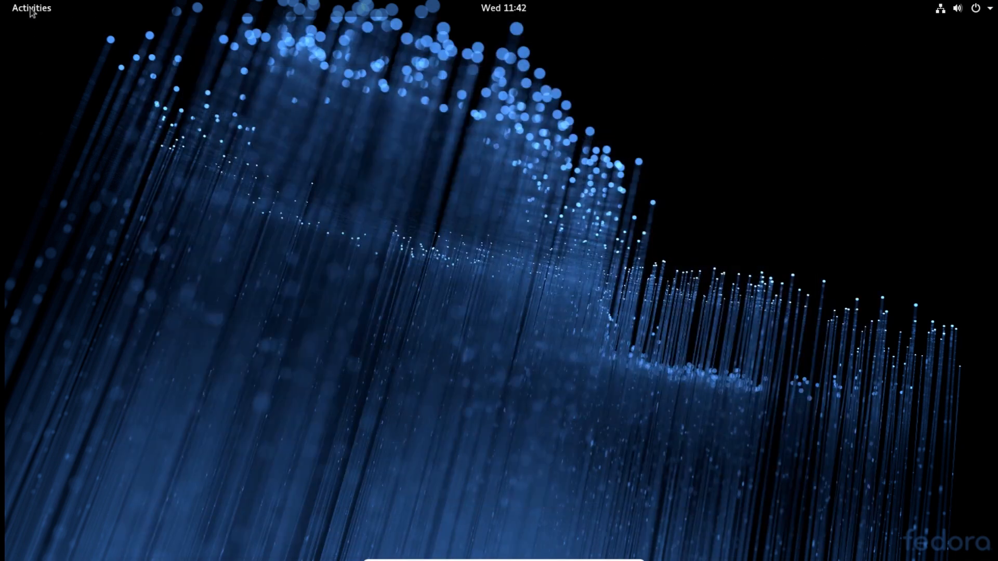
left_click(30, 8)
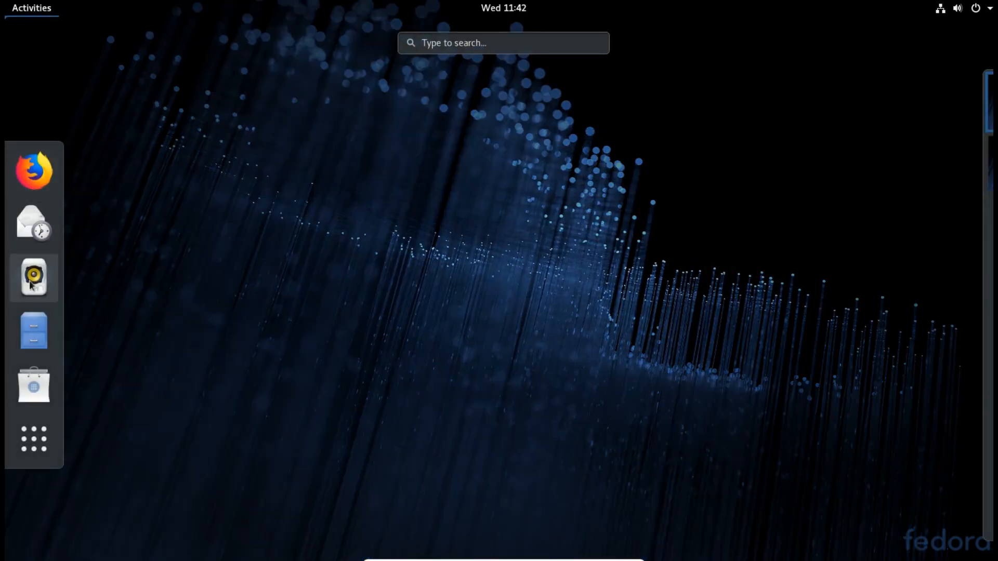
left_click(33, 277)
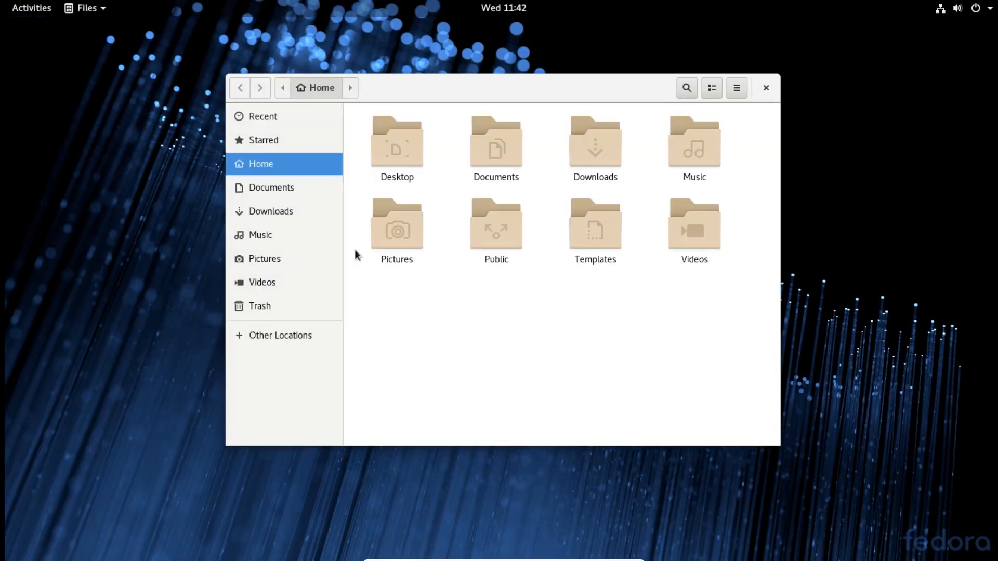
left_click(271, 187)
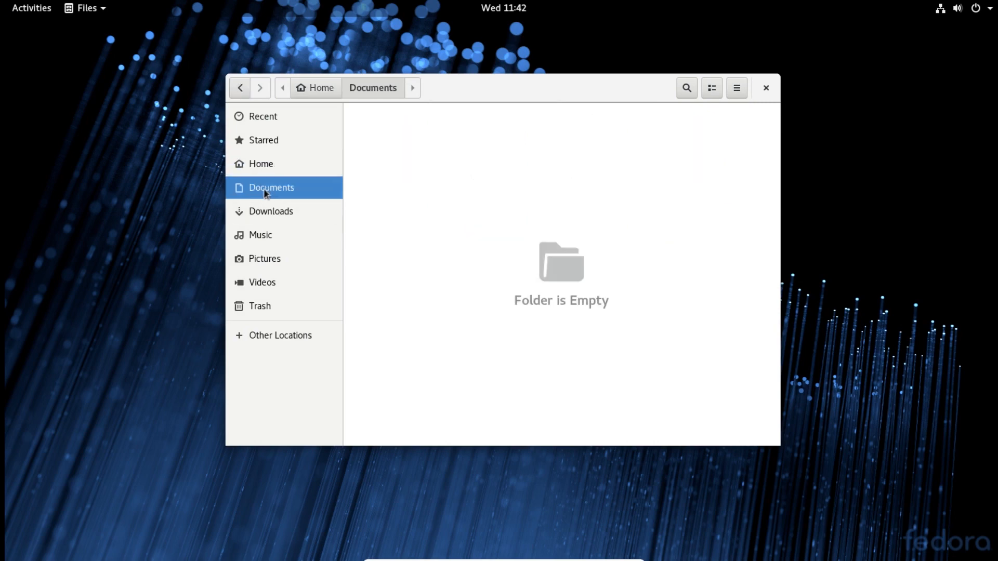
left_click(270, 211)
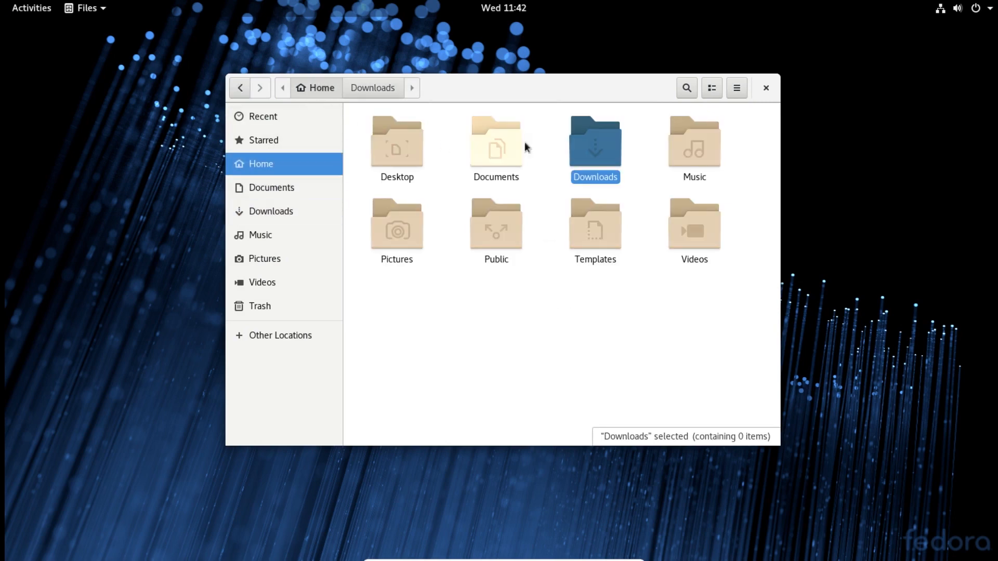
left_click(765, 87)
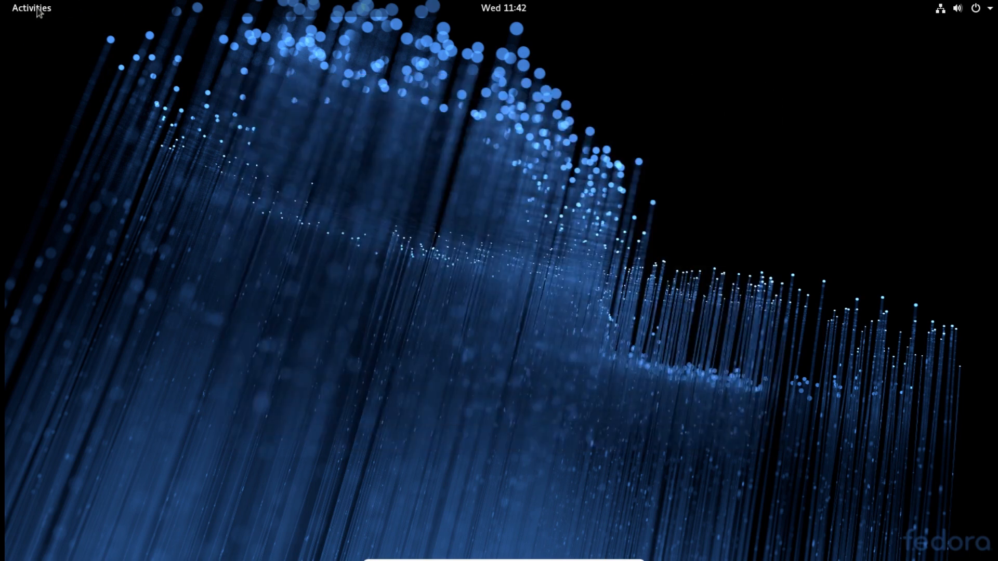
Show the full grid of all installed applications from the Activities overview.
left_click(32, 7)
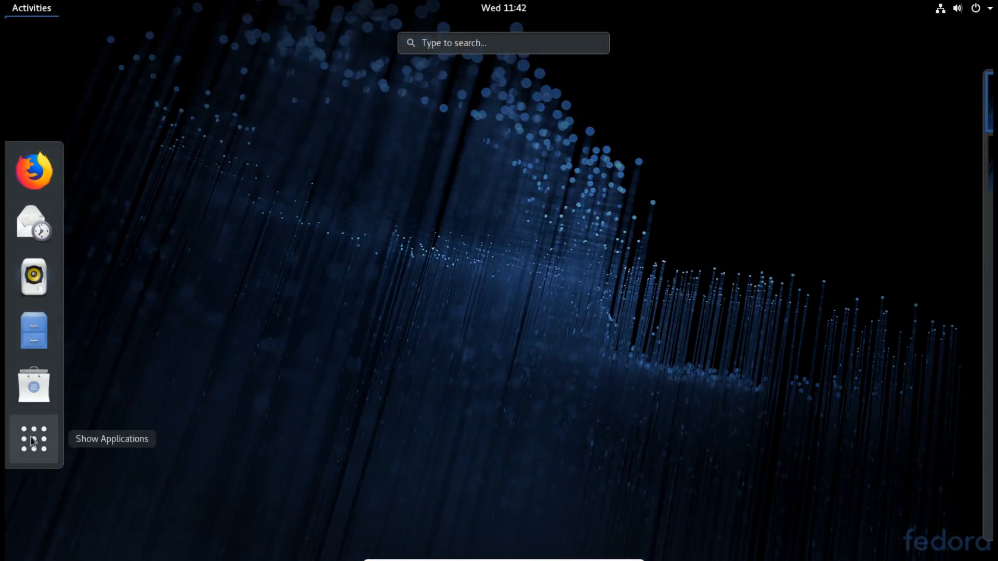
left_click(33, 439)
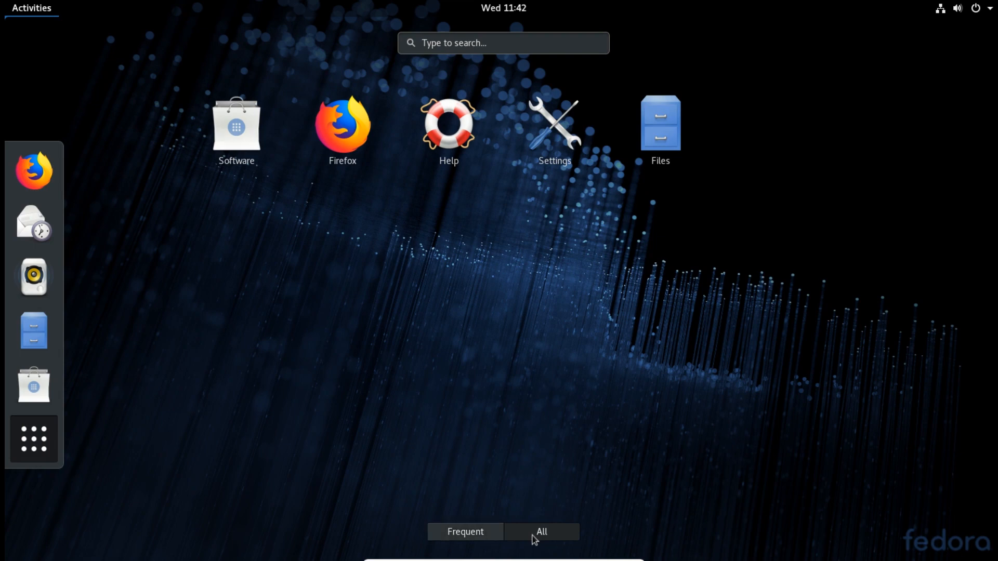
left_click(541, 531)
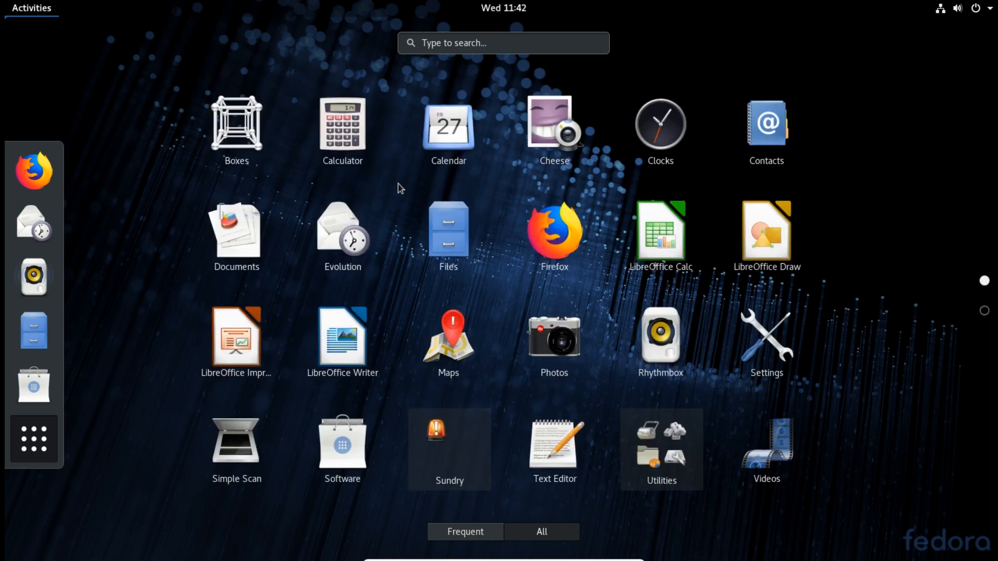
mouse_move(82, 48)
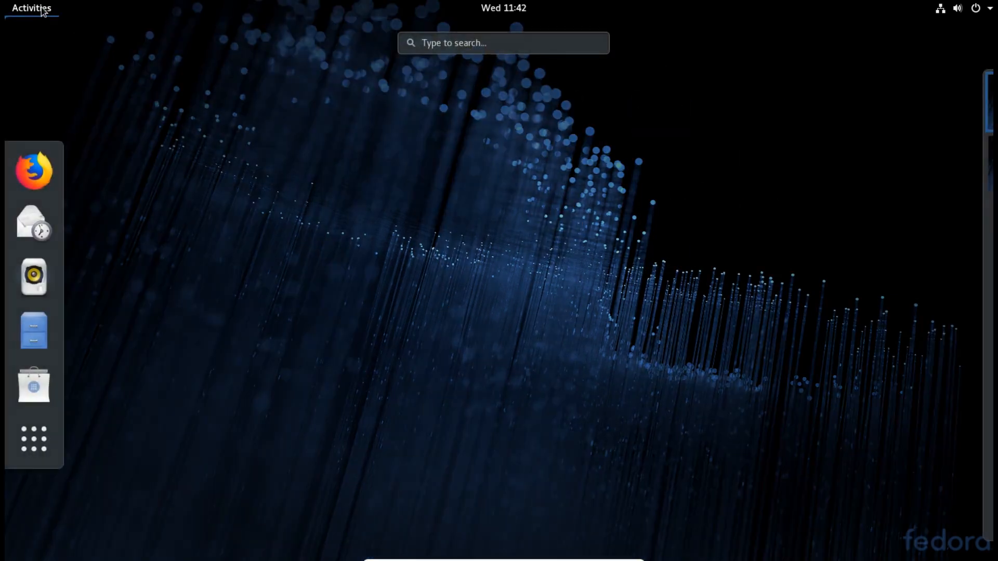
Search the overview for 'ter' and launch Terminal from the results.
type("t")
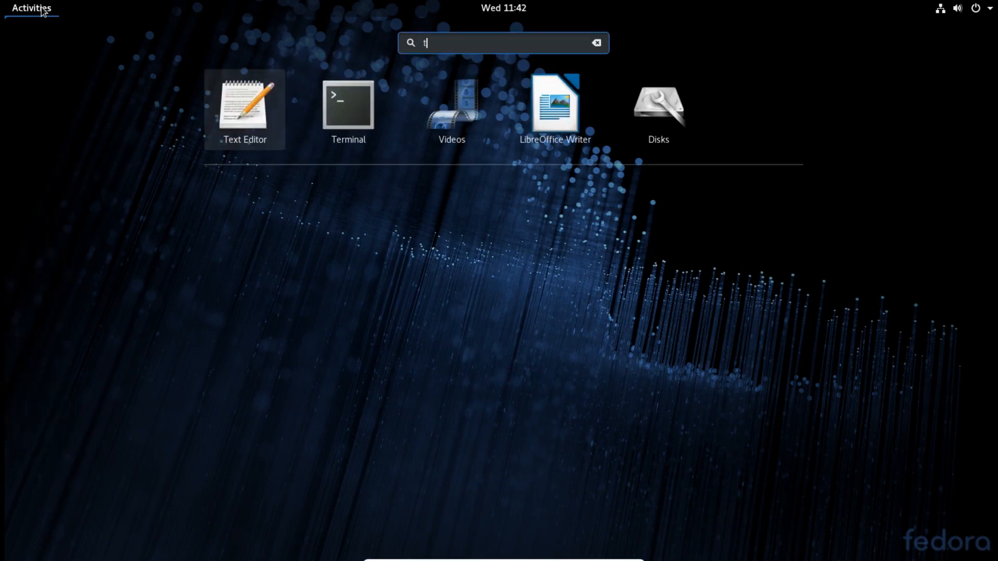
type("er")
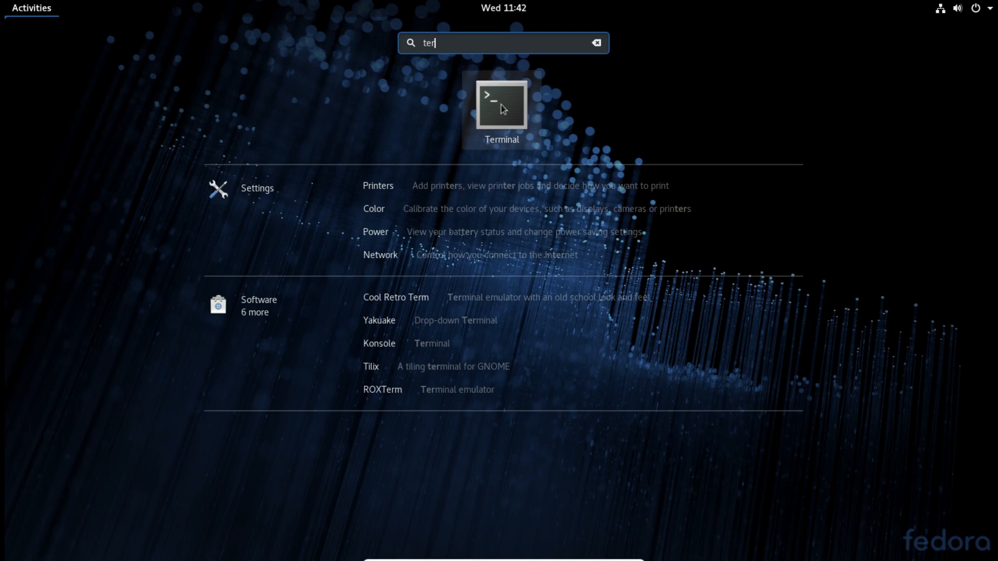
left_click(502, 105)
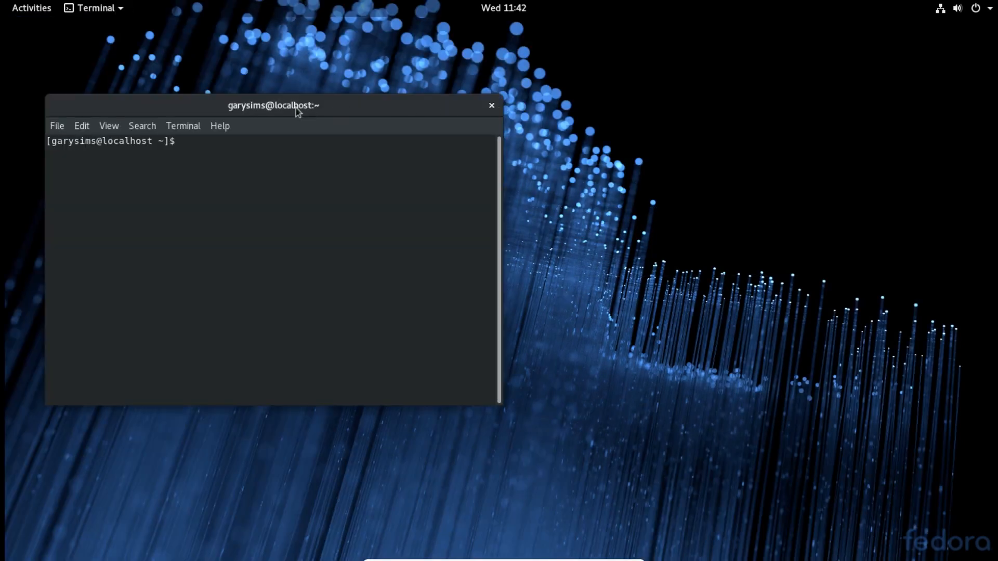
Centre the terminal and run 'uname -a', showing the 4.16.3 fc28 i686 kernel.
left_click_drag(274, 105, 437, 113)
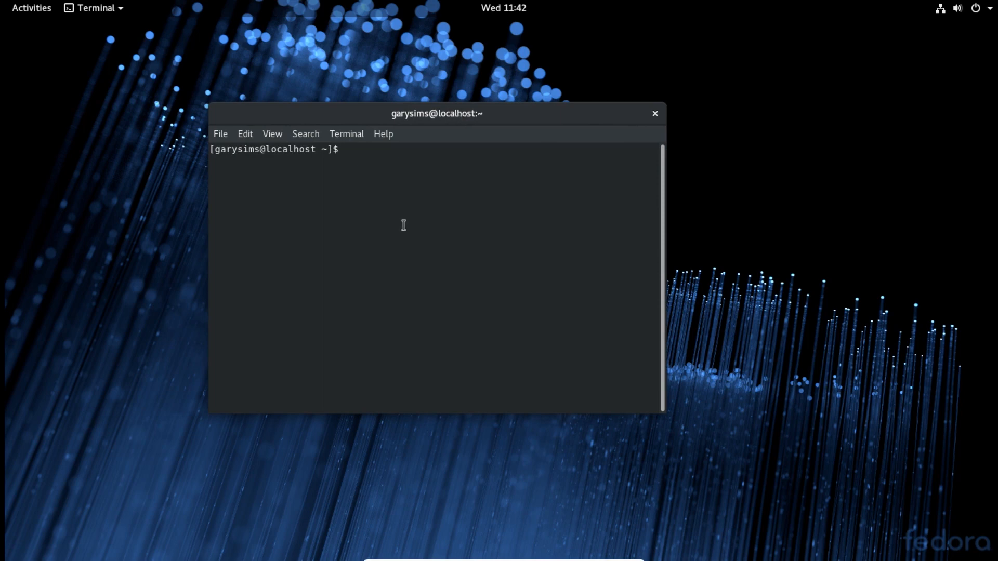
type("un")
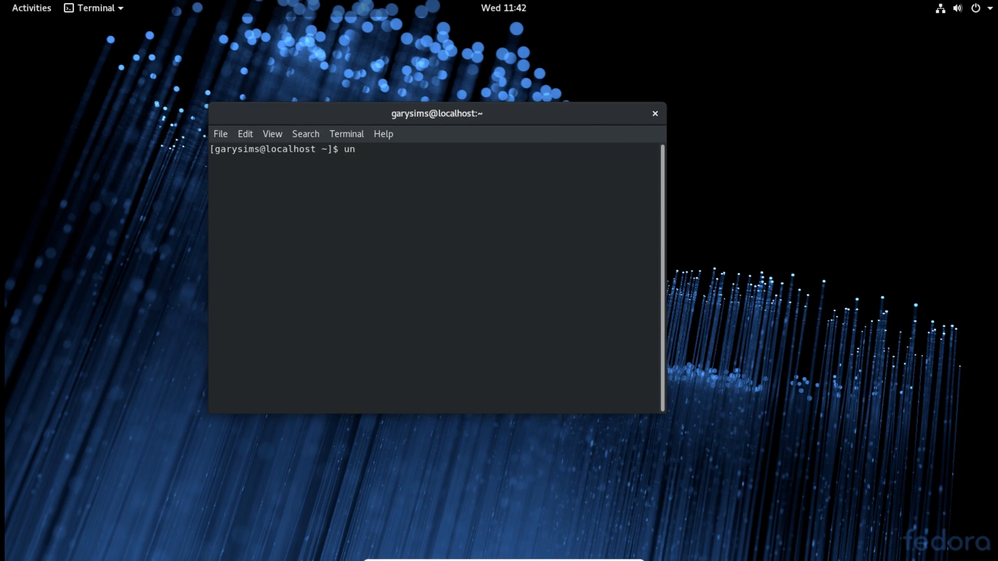
type("ame -")
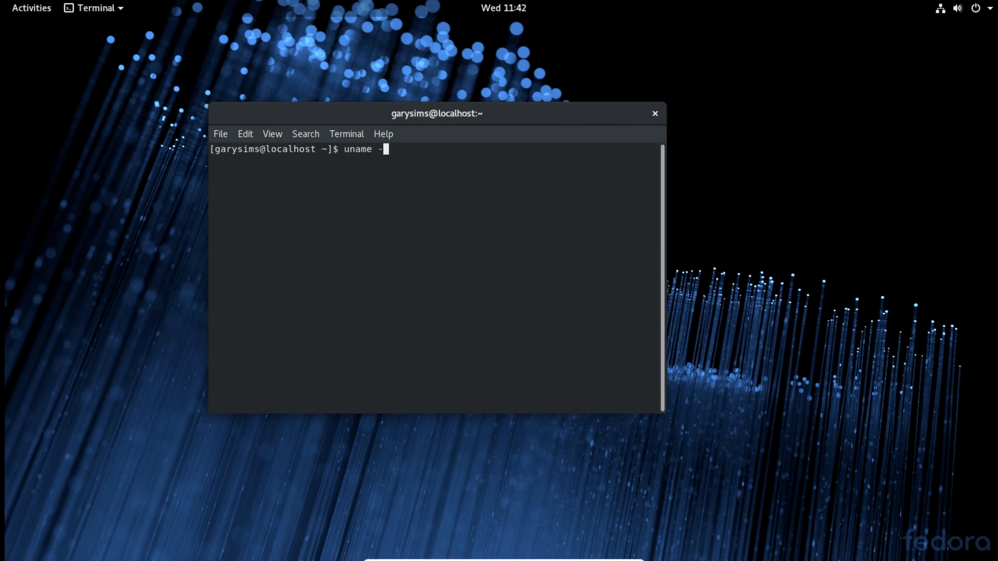
key("Return")
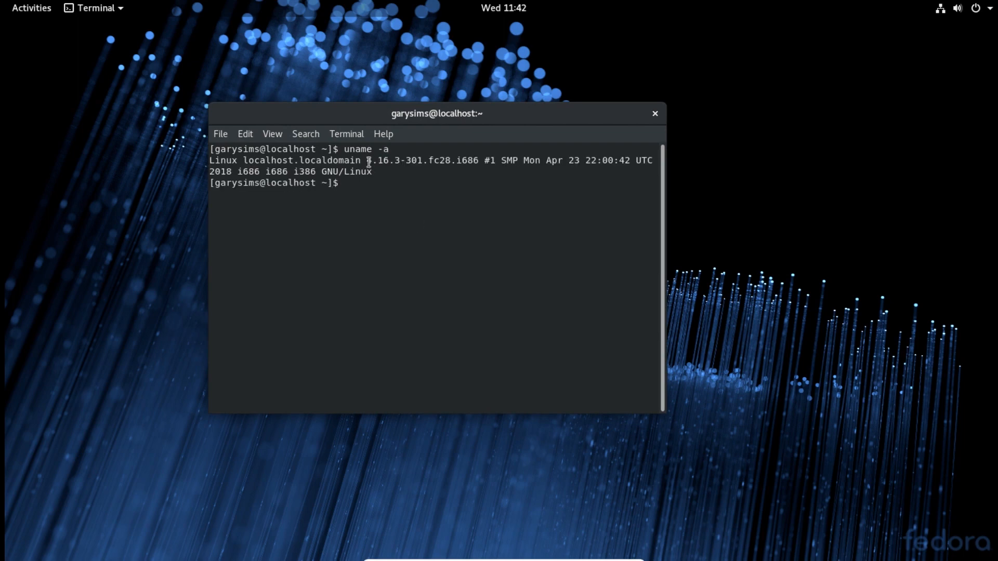
double_click(377, 160)
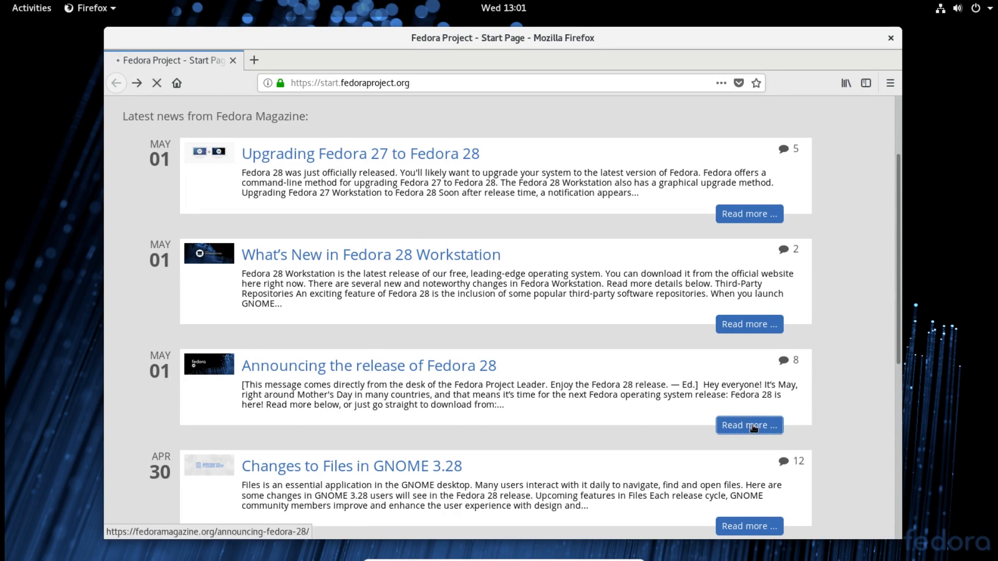
Read the 'Announcing the release of Fedora 28' article down to the 64-bit ARM support sentence.
left_click(748, 425)
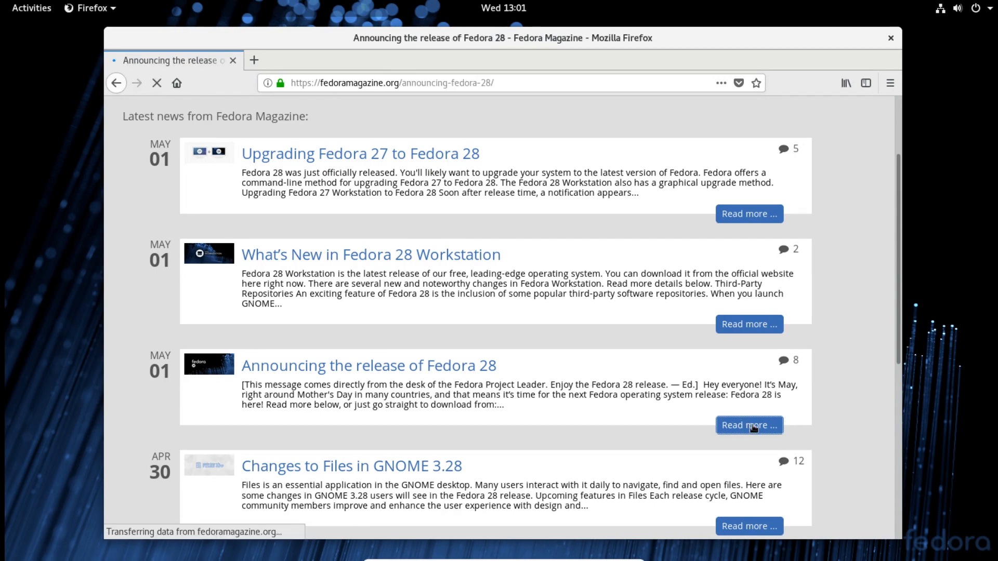
left_click(749, 425)
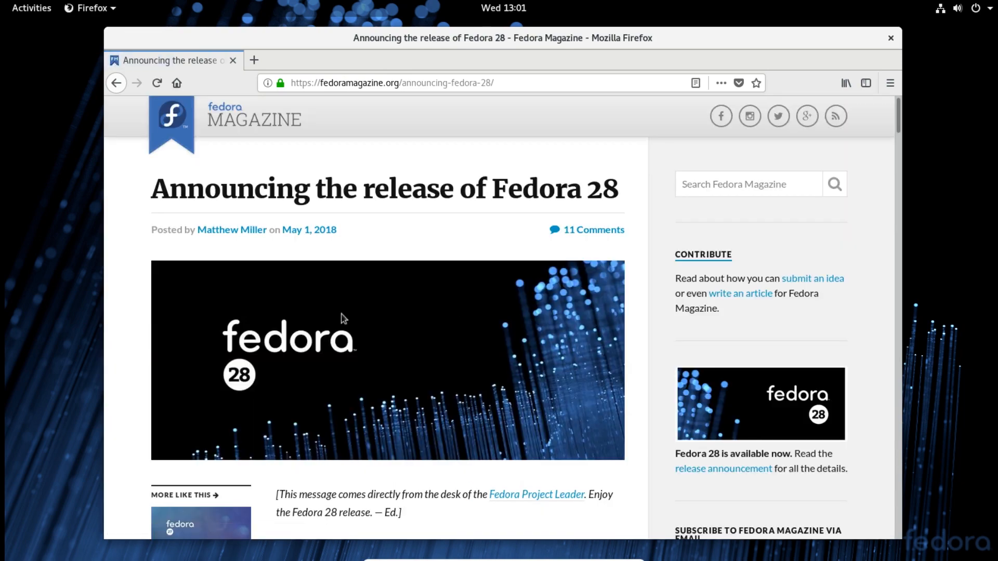
scroll("down", 3)
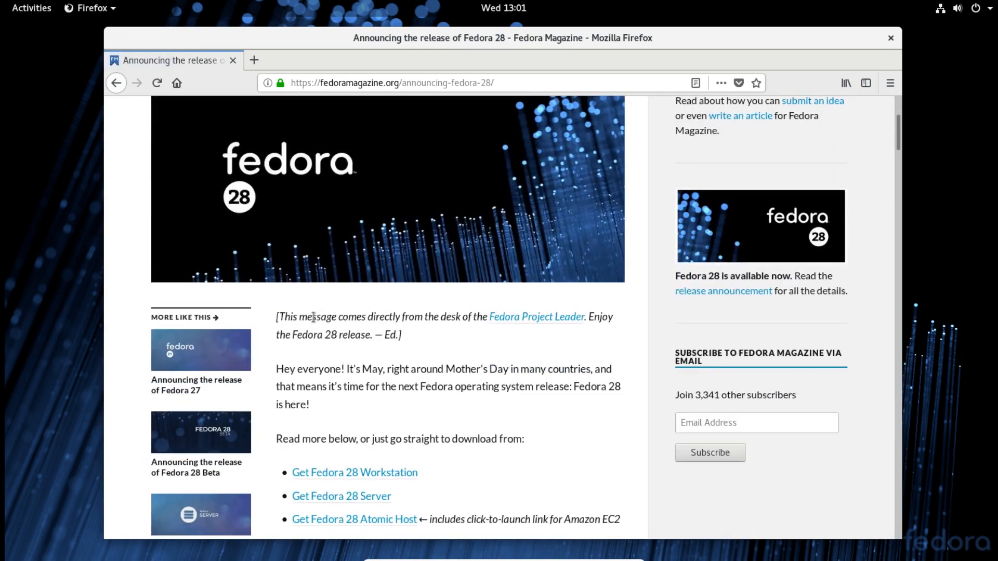
scroll("down", 3)
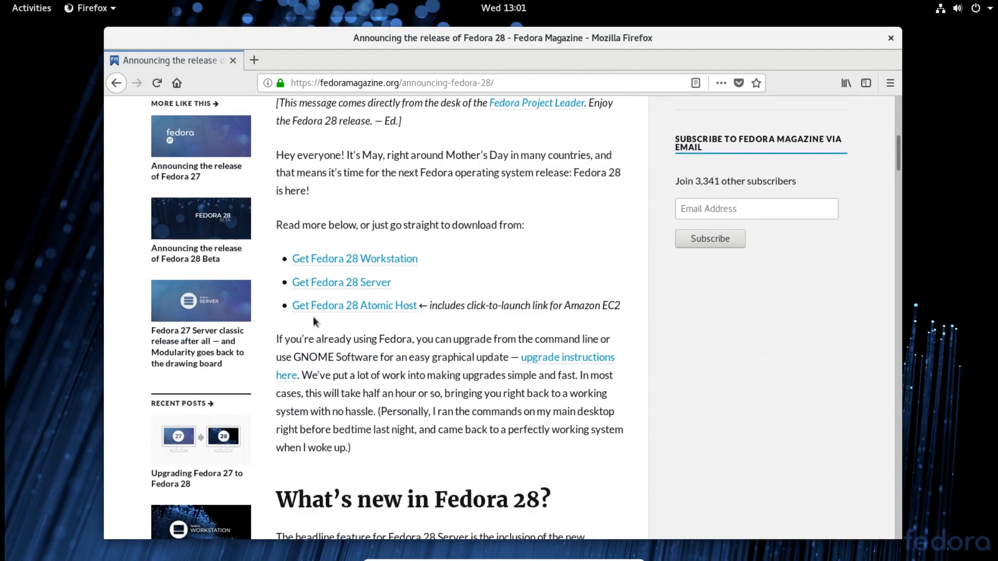
scroll("down", 3)
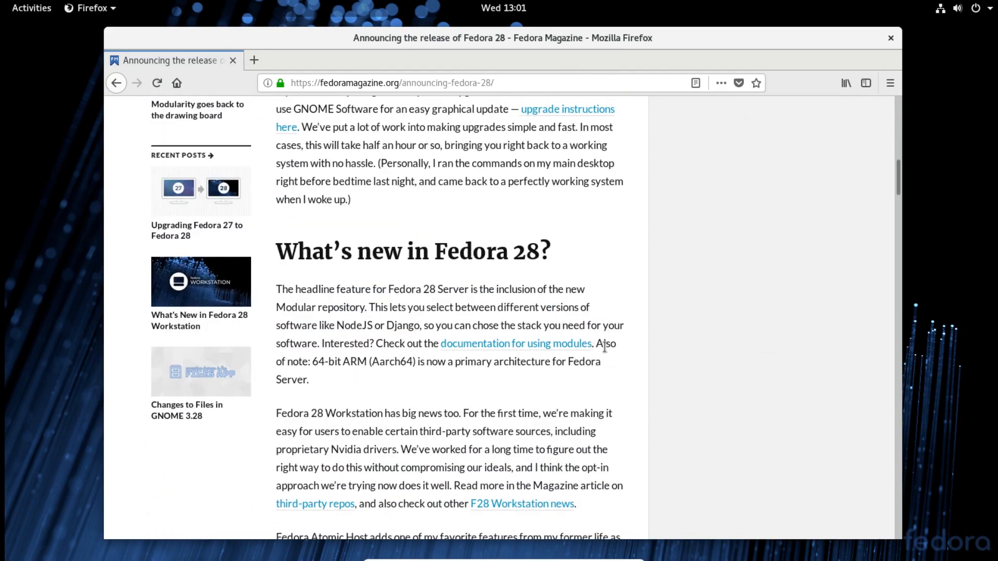
left_click_drag(595, 343, 309, 379)
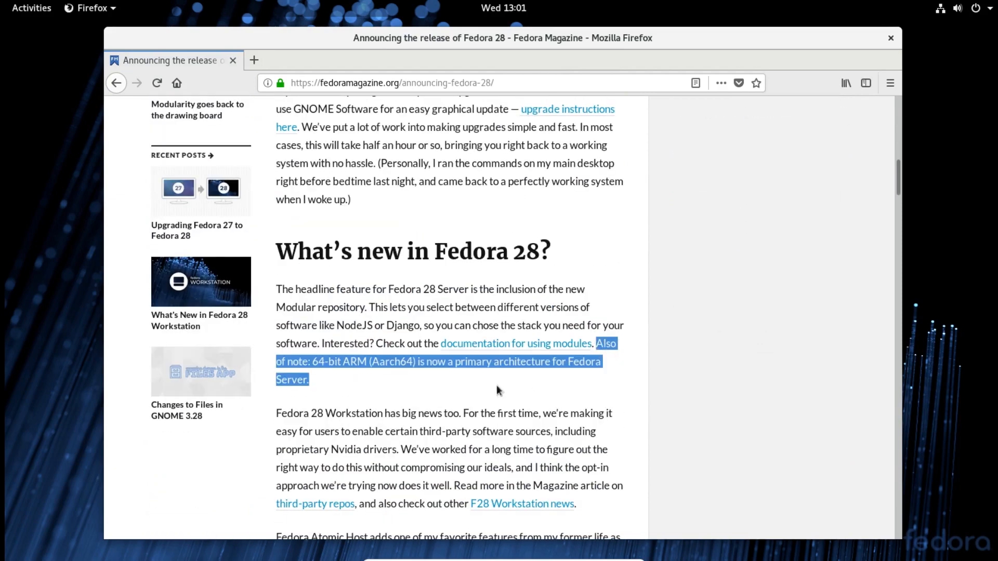